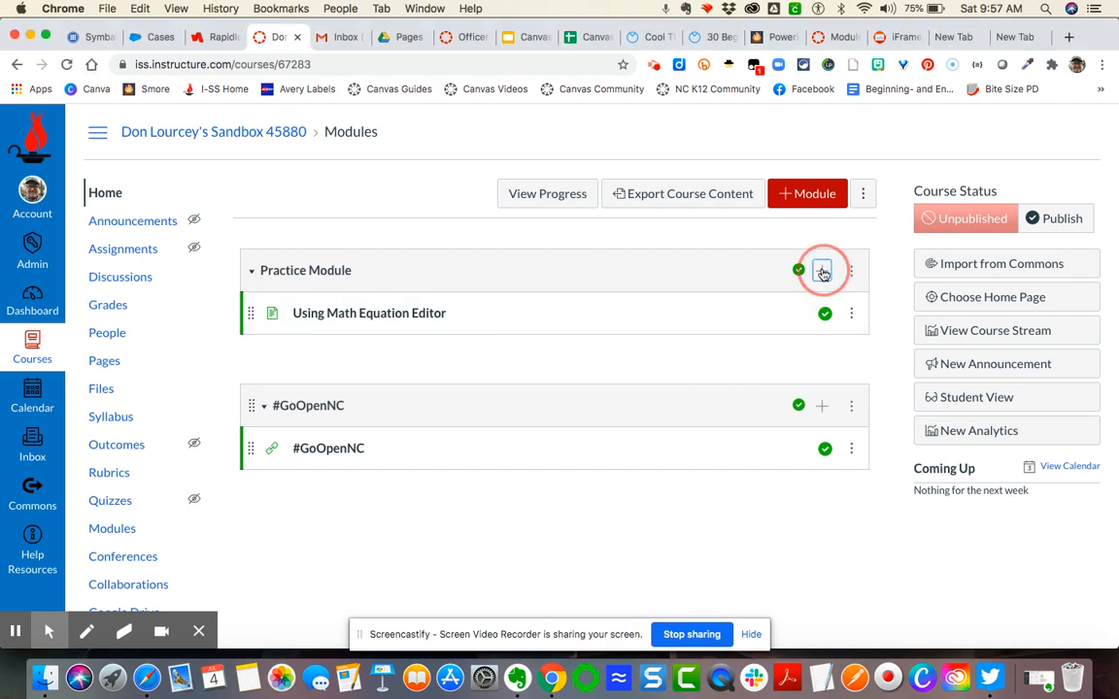
Step: Start a new Page item in the Practice Module
click(822, 270)
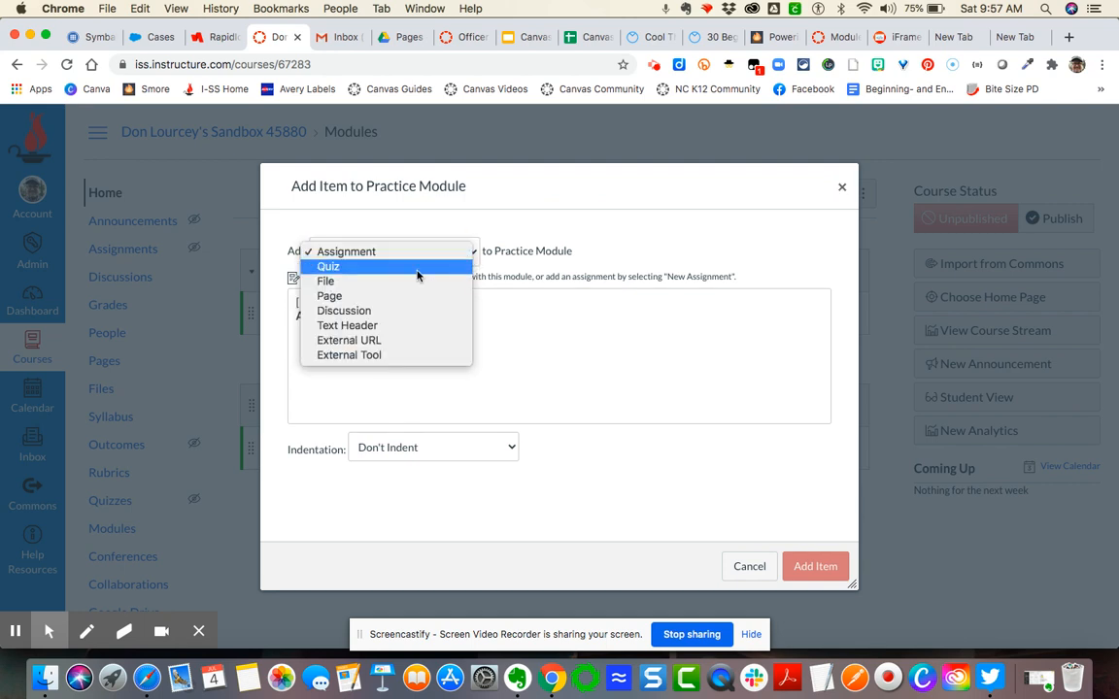
click(331, 295)
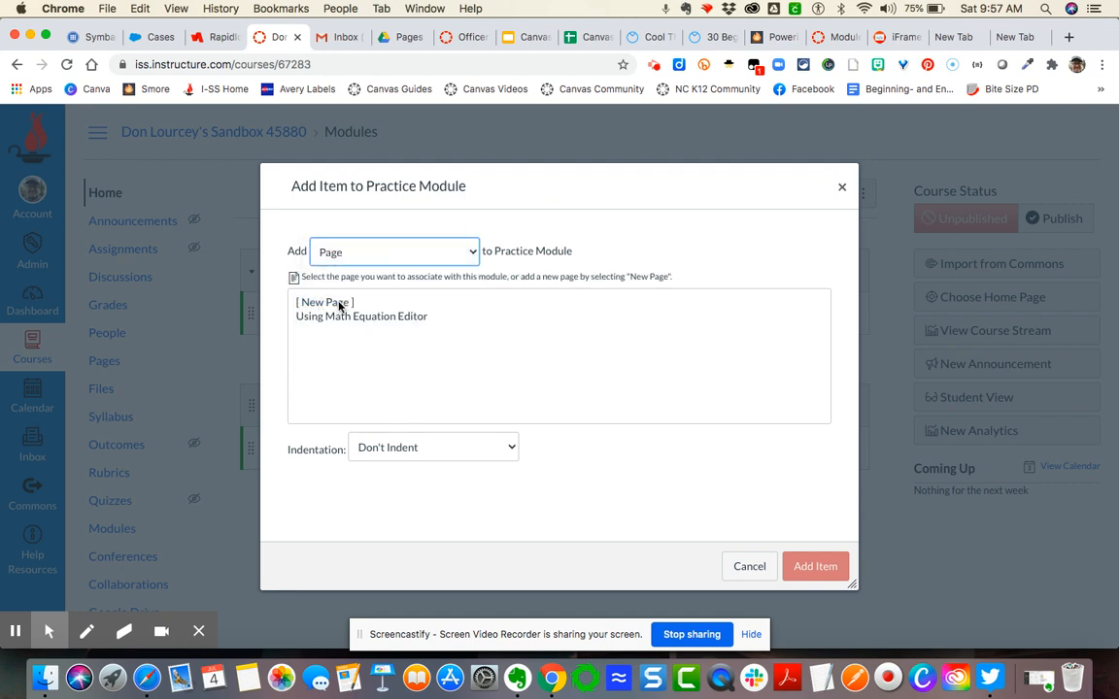
click(324, 303)
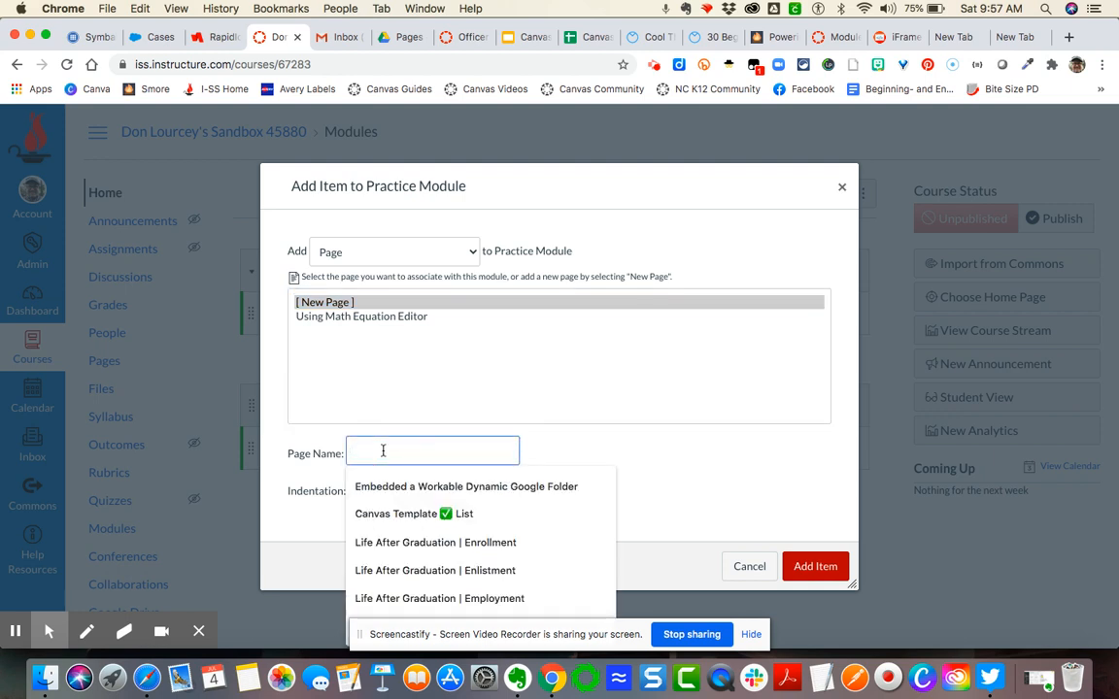
Step: Name the page 'Practice Embedding YouTube Videos' and add it to the module
text(Practice)
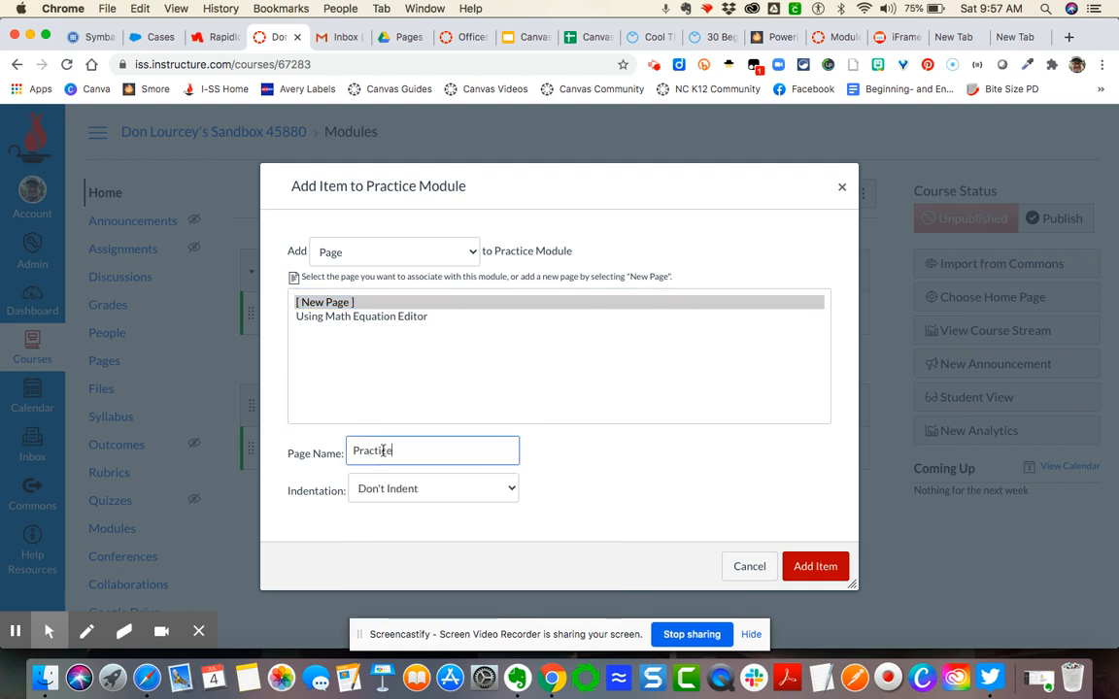
text(Embedding YouTube Videos)
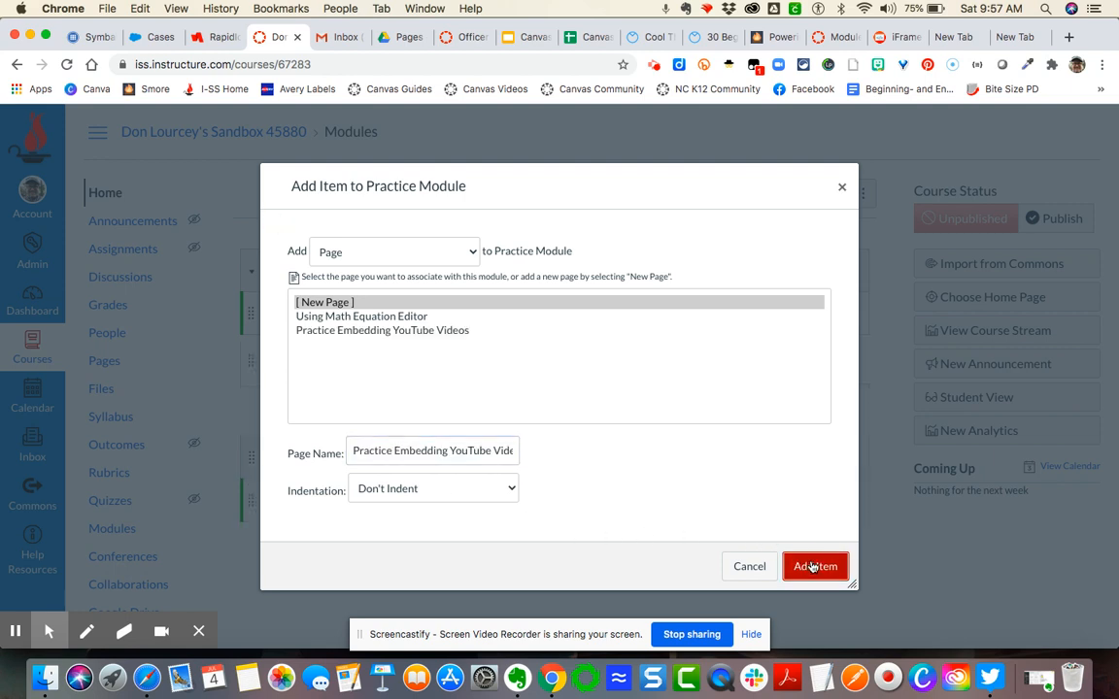
click(816, 567)
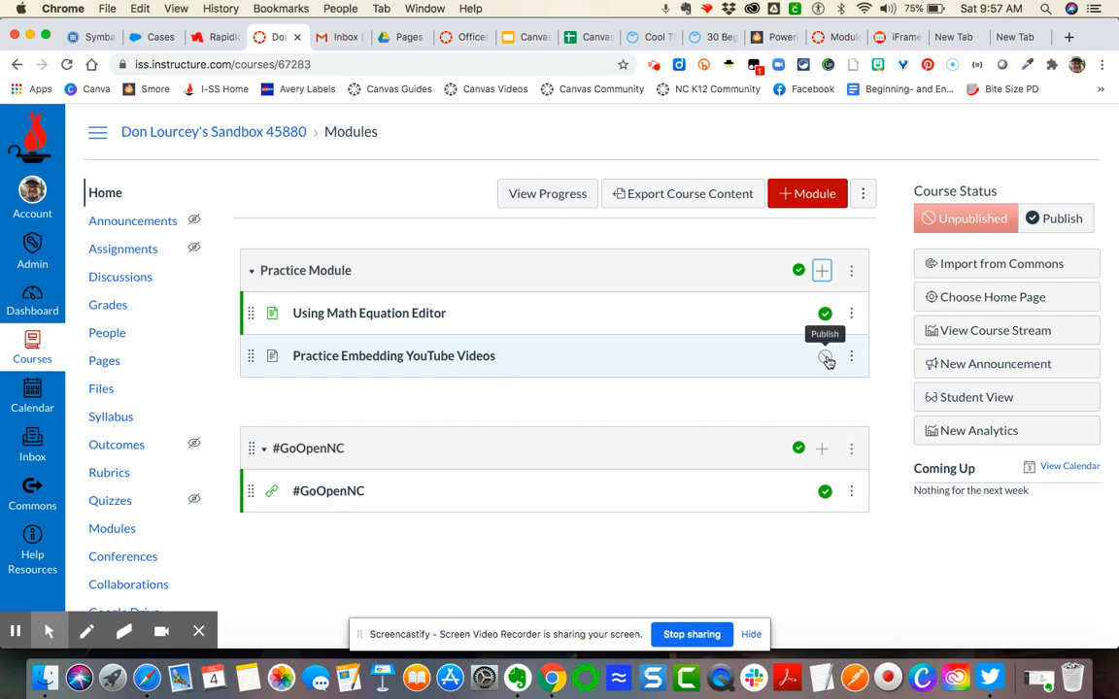
Step: Publish the 'Practice Embedding YouTube Videos' page item and open the page
click(824, 355)
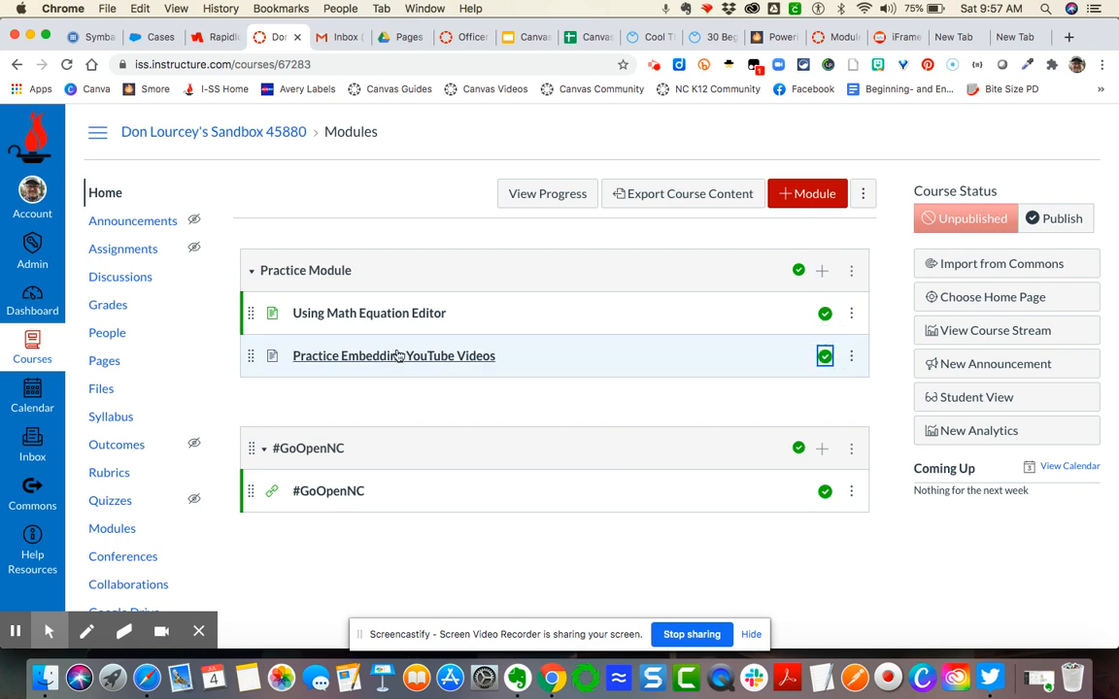
click(393, 356)
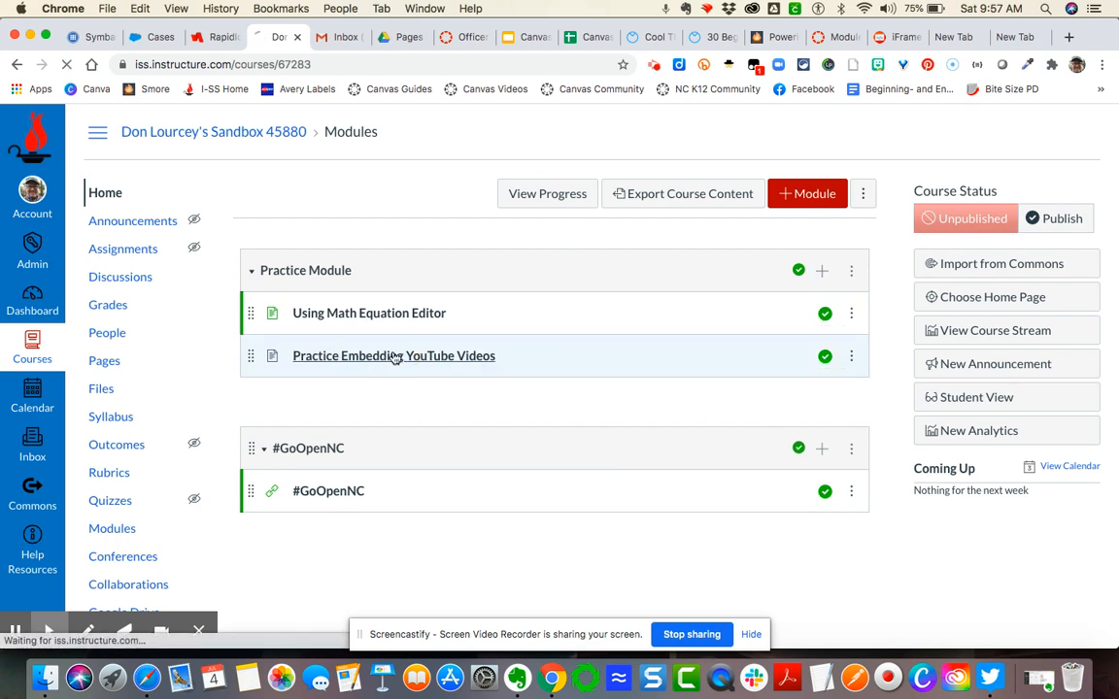
click(392, 356)
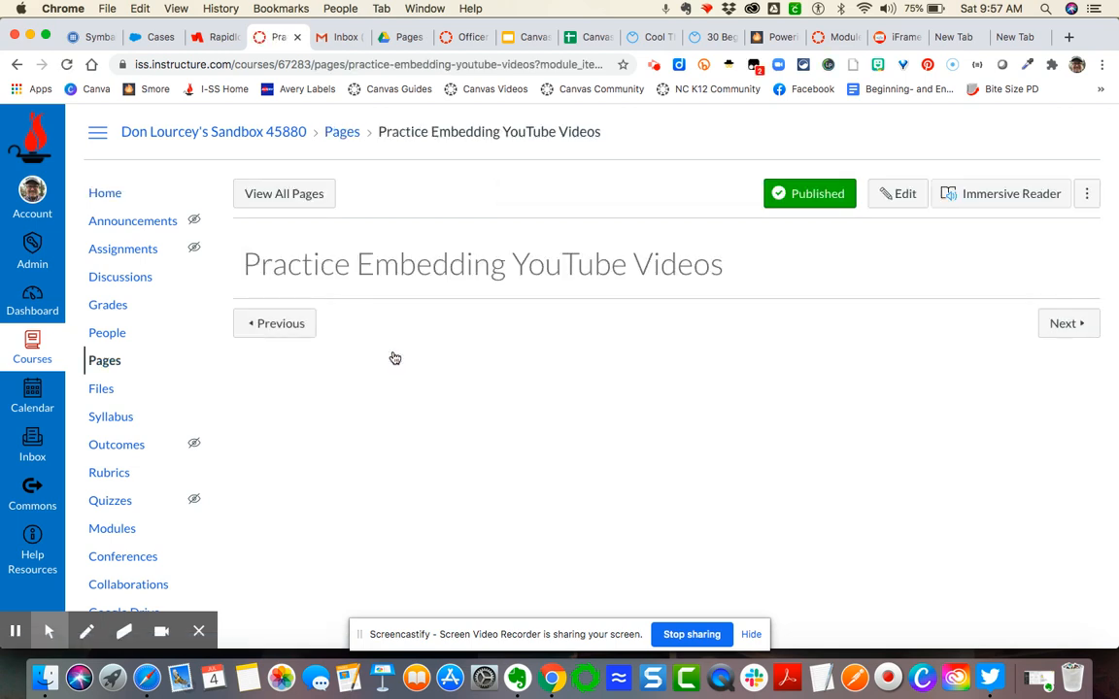
Step: Switch the blank page into edit mode in the Rich Content Editor
click(897, 194)
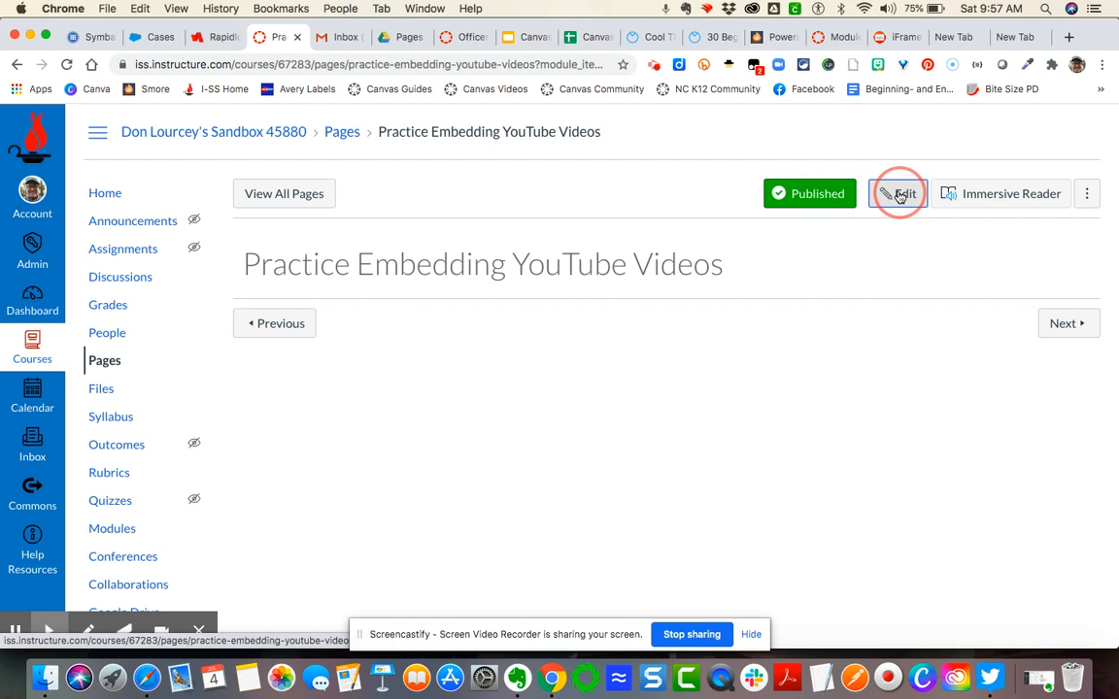
click(898, 195)
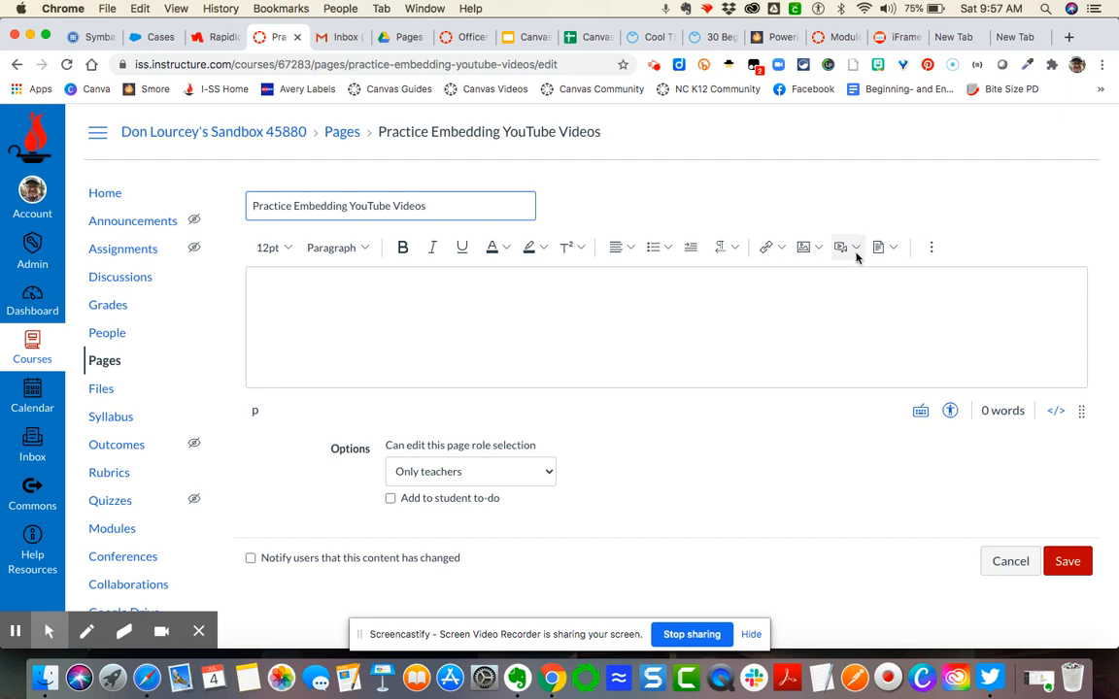
mouse_move(856, 253)
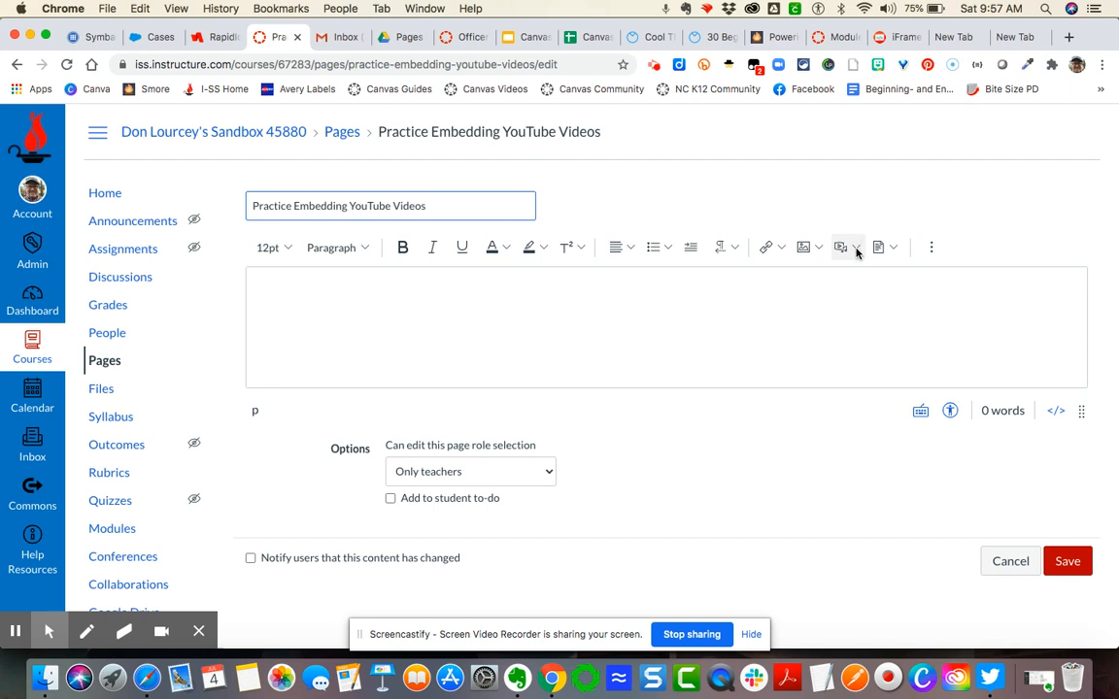
mouse_move(842, 248)
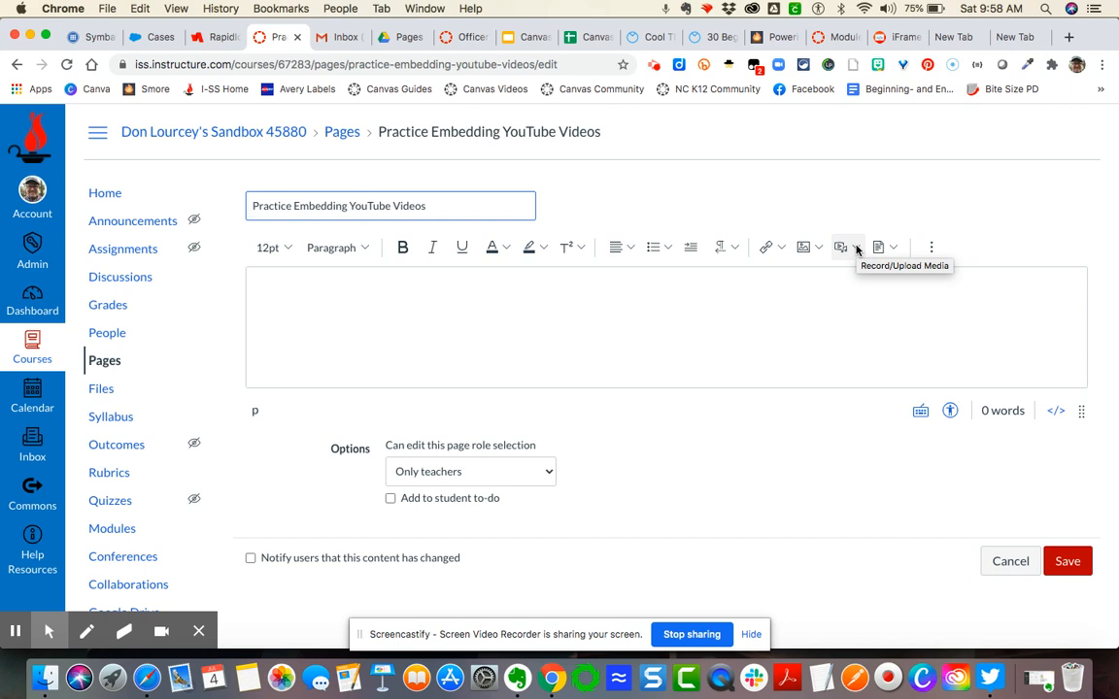
mouse_move(841, 246)
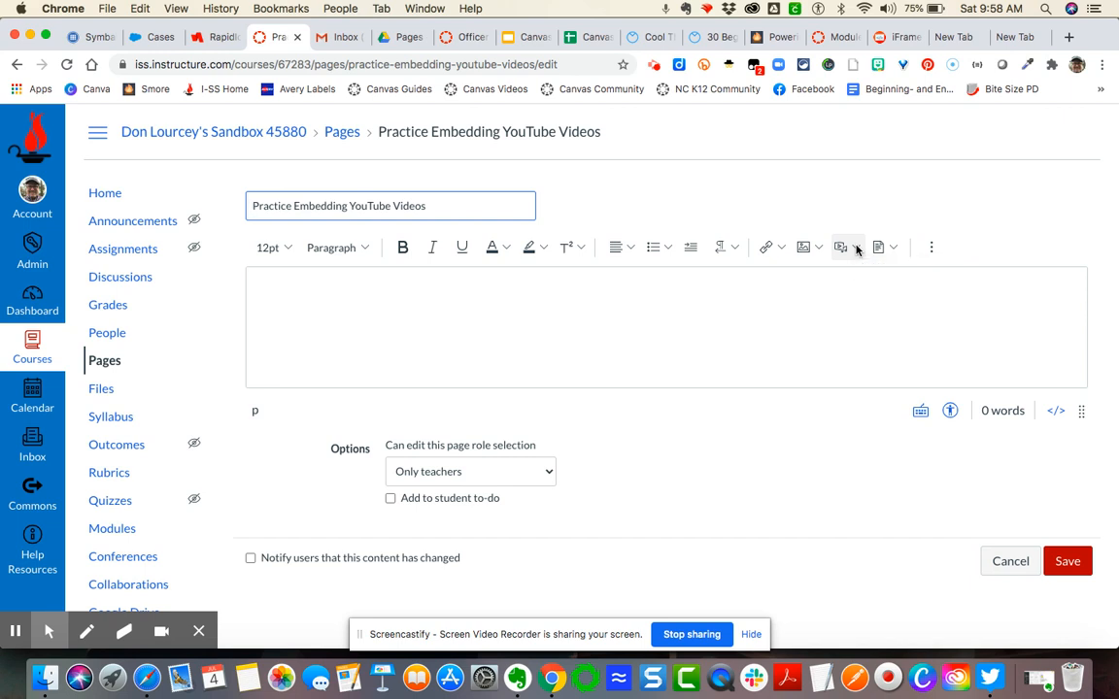
mouse_move(856, 248)
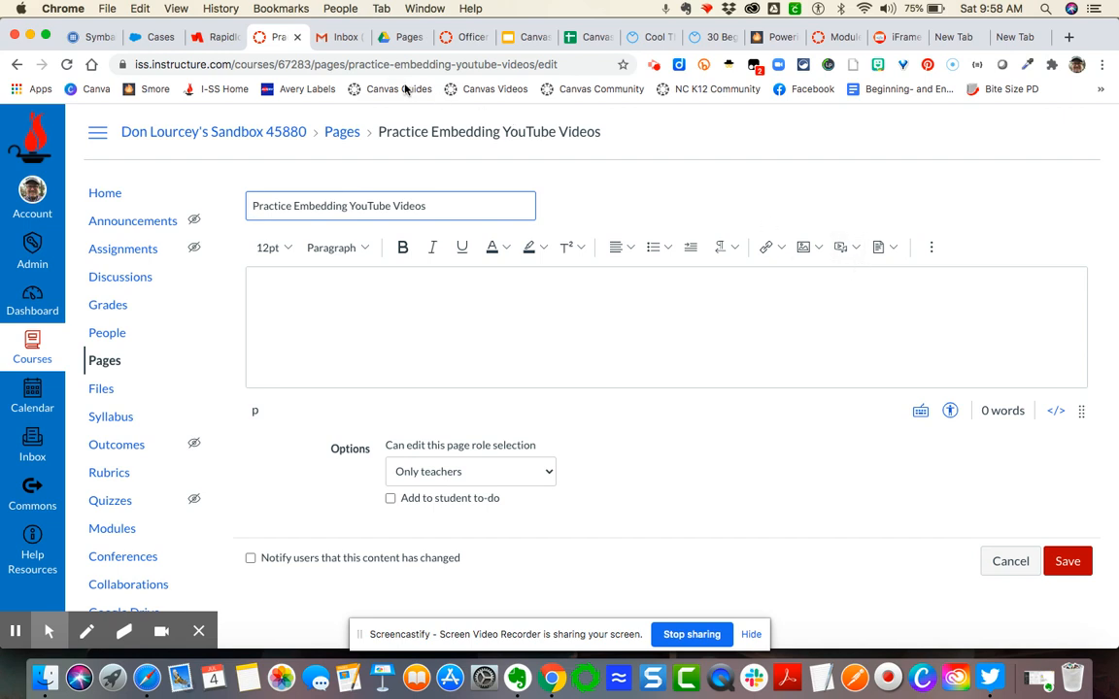
mouse_move(342, 7)
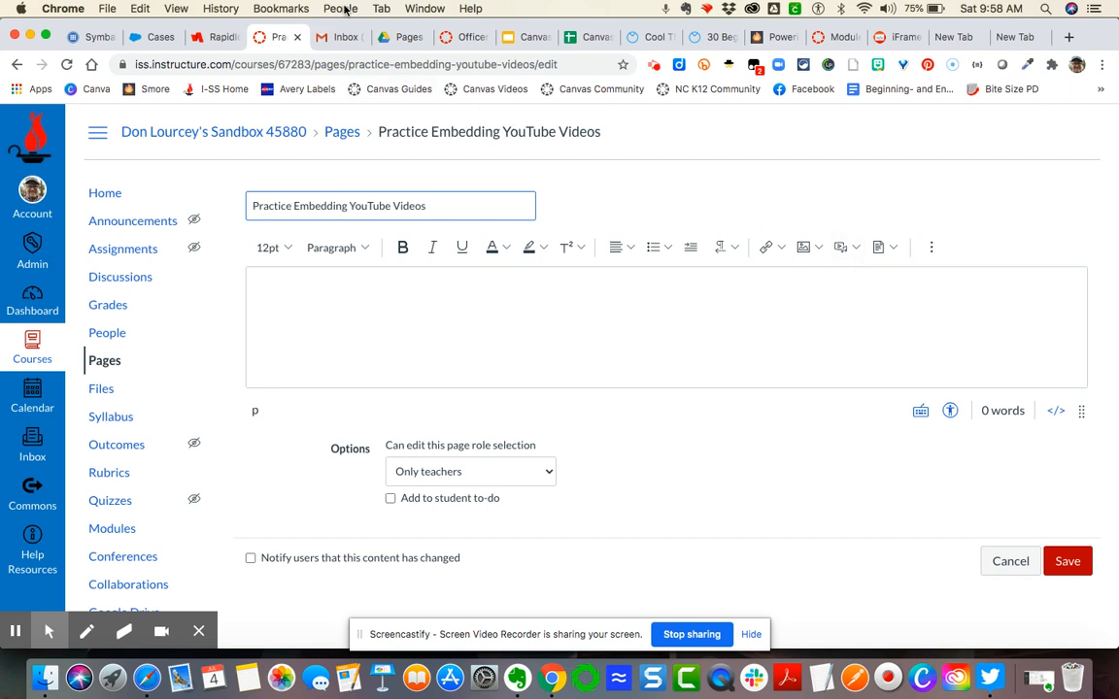
Step: Switch to the YouTube video and bring up its Share options
click(340, 8)
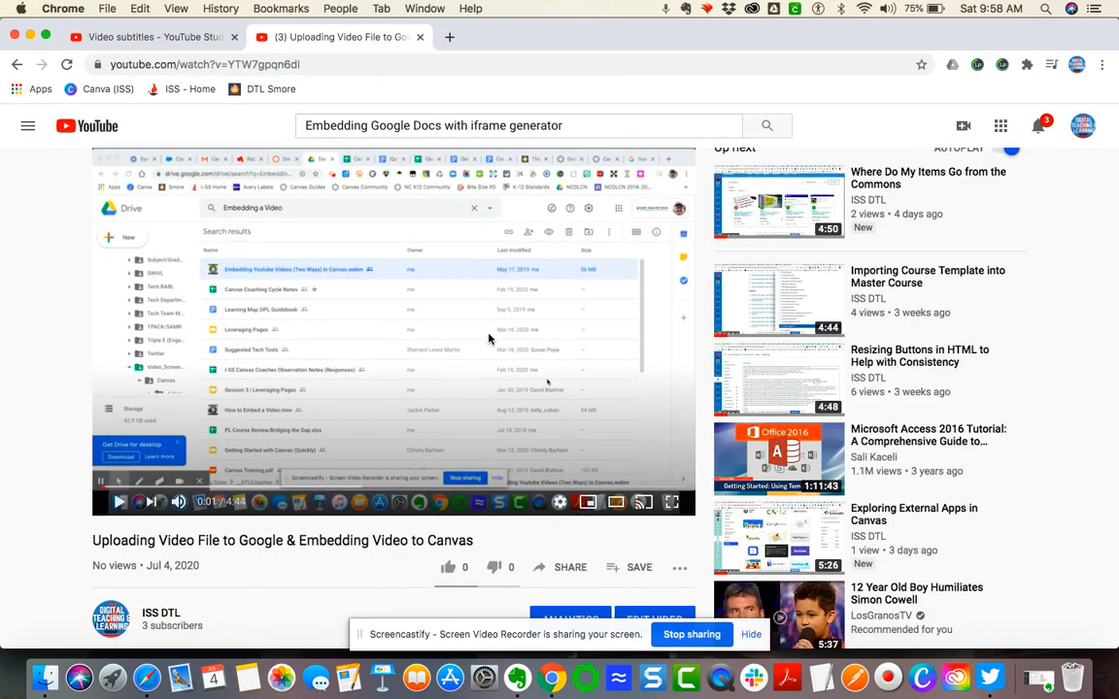
mouse_move(457, 331)
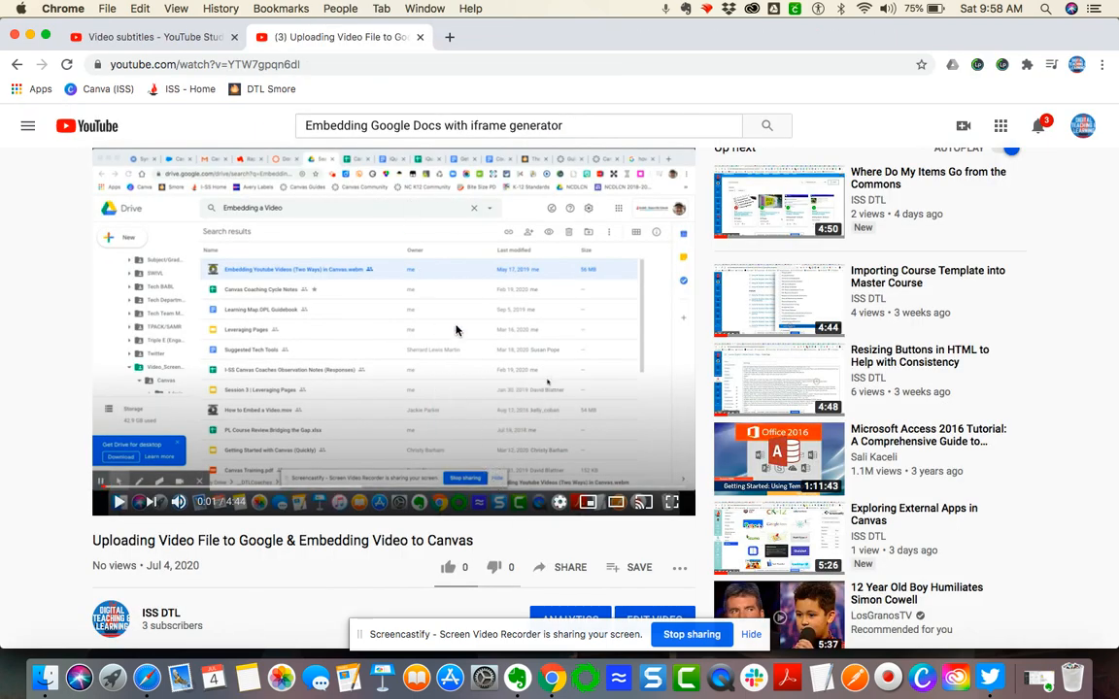
scroll(down, 3)
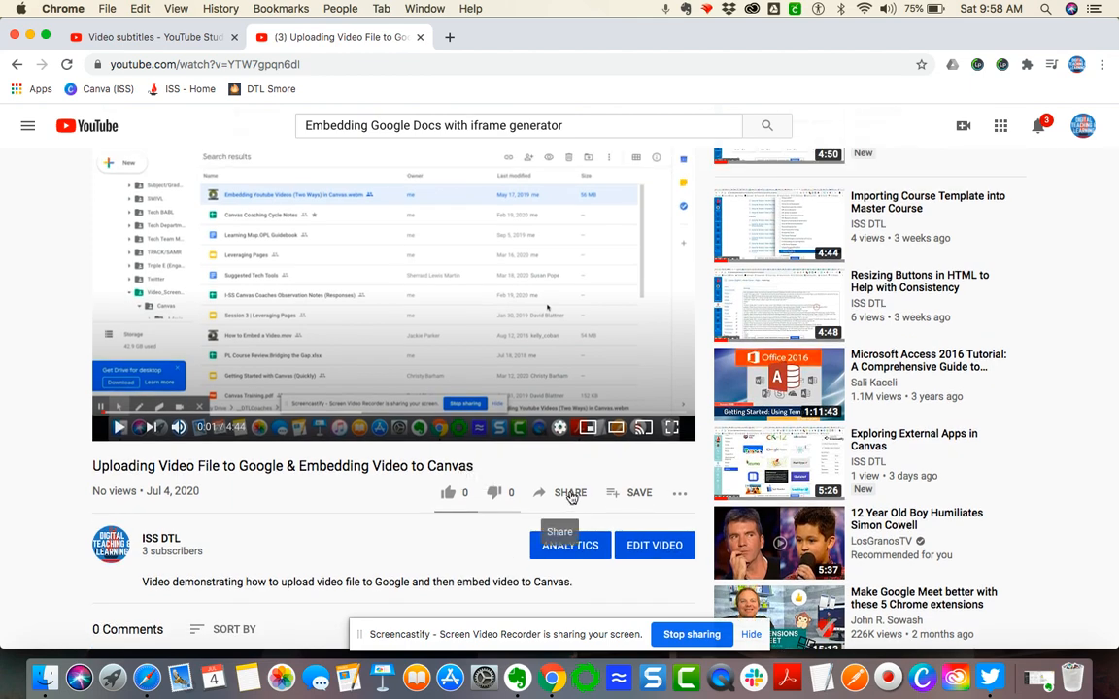
click(571, 493)
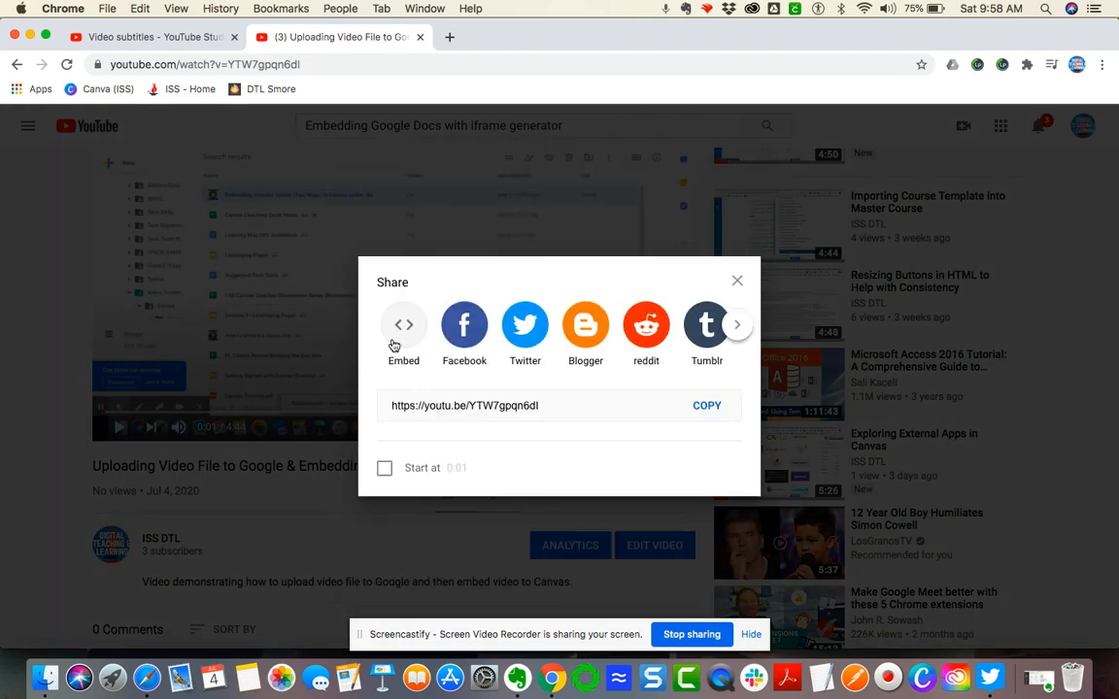
mouse_move(404, 340)
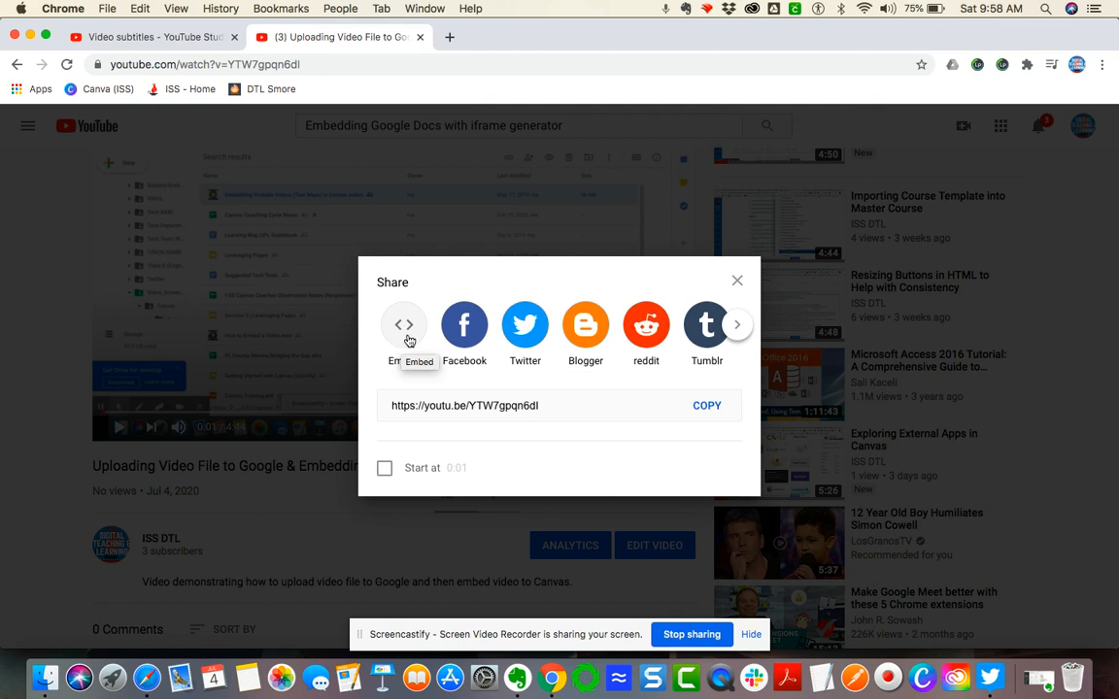
mouse_move(408, 338)
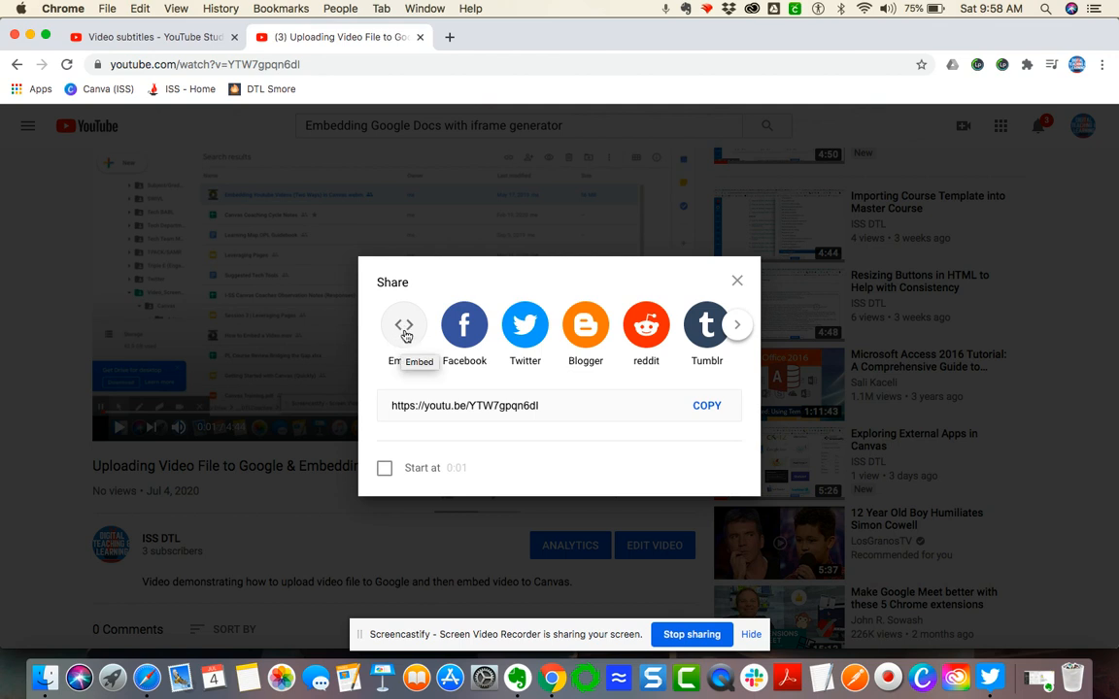
mouse_move(404, 336)
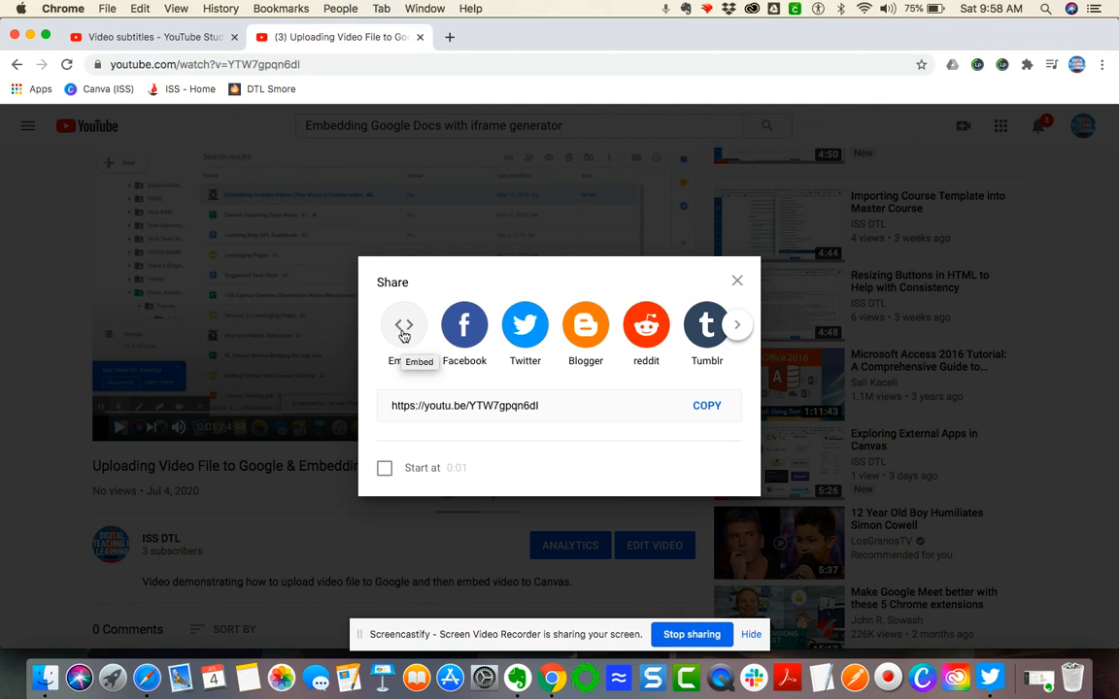
mouse_move(404, 322)
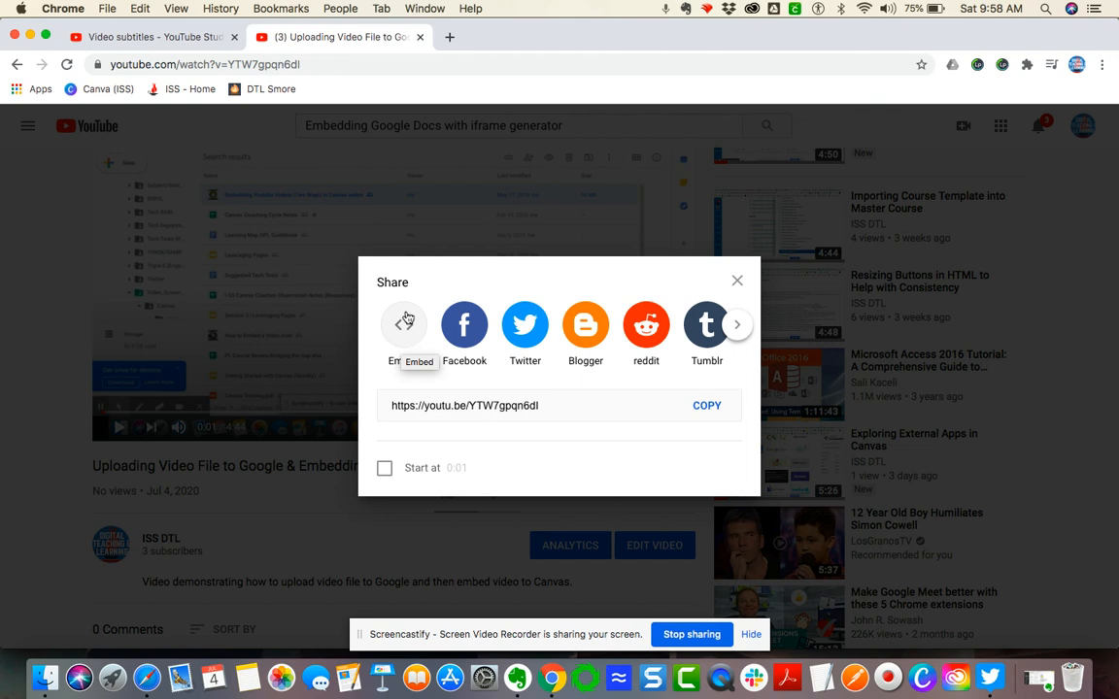
Step: Copy the video's iframe embed code and return to the Canvas editor
click(404, 326)
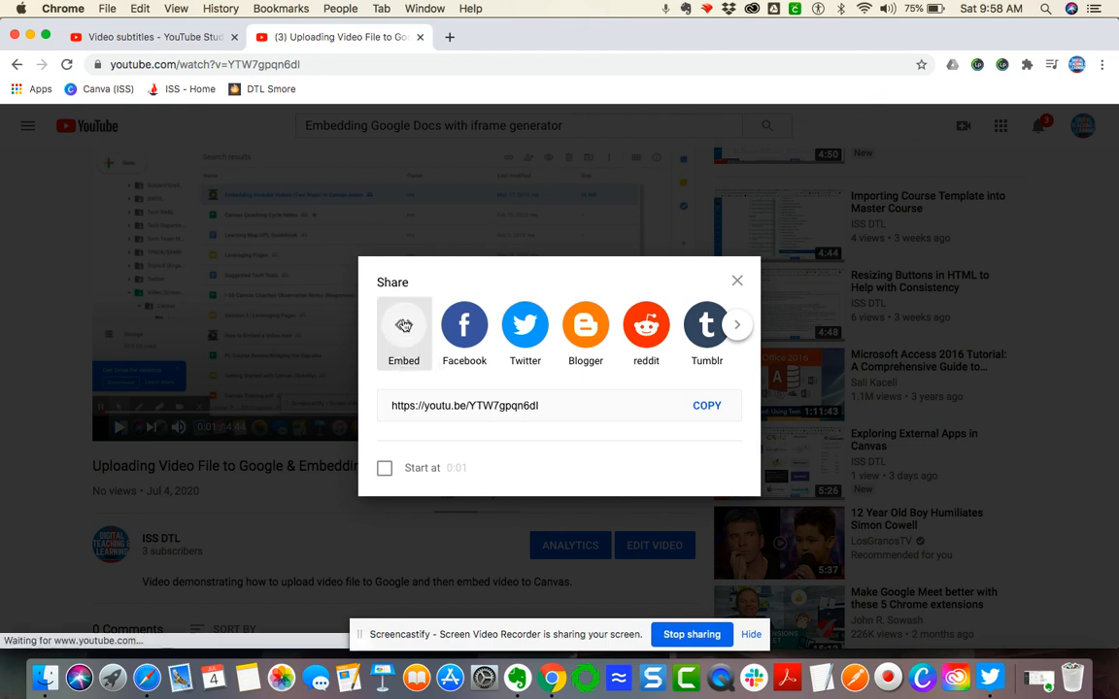
click(404, 327)
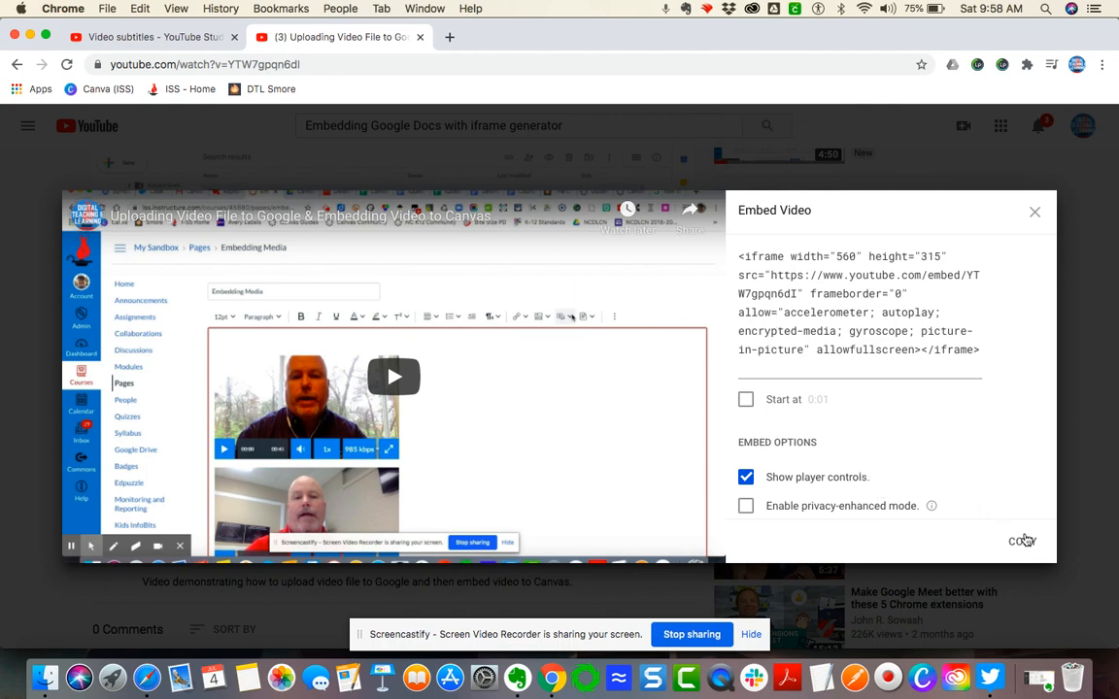
click(1022, 540)
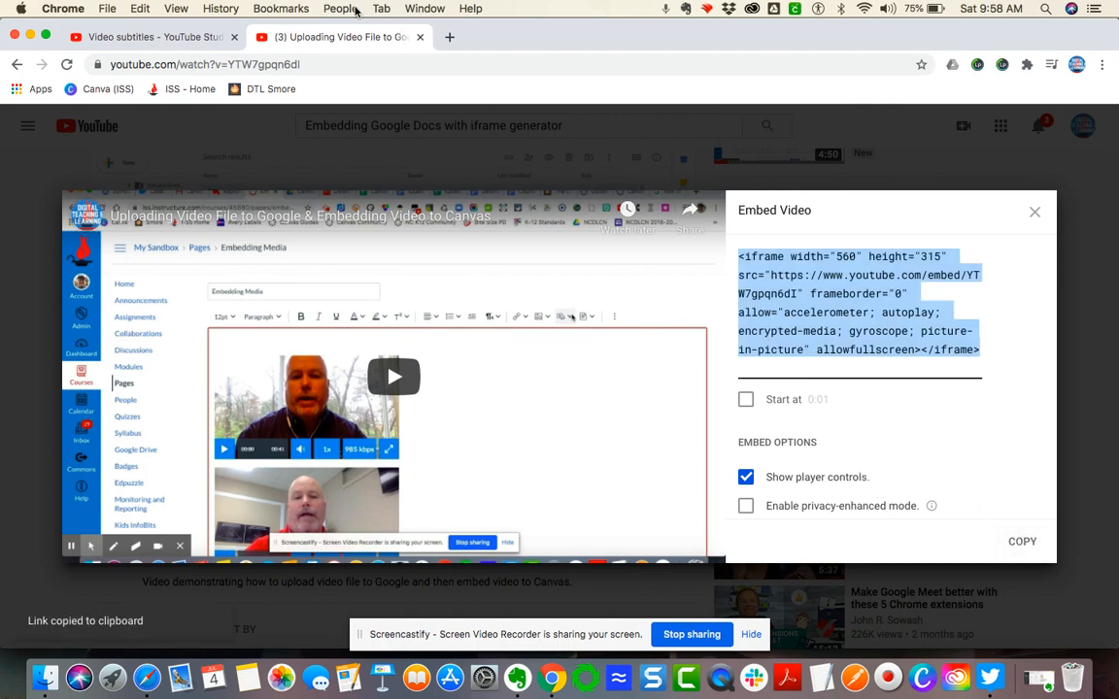
click(340, 8)
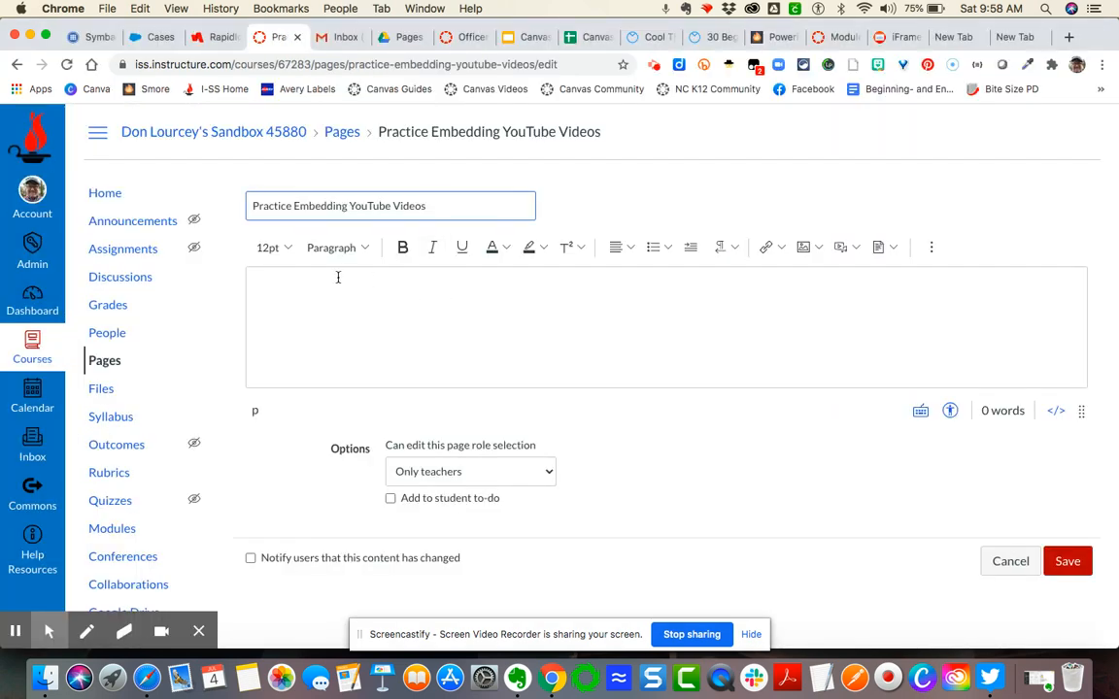
mouse_move(841, 247)
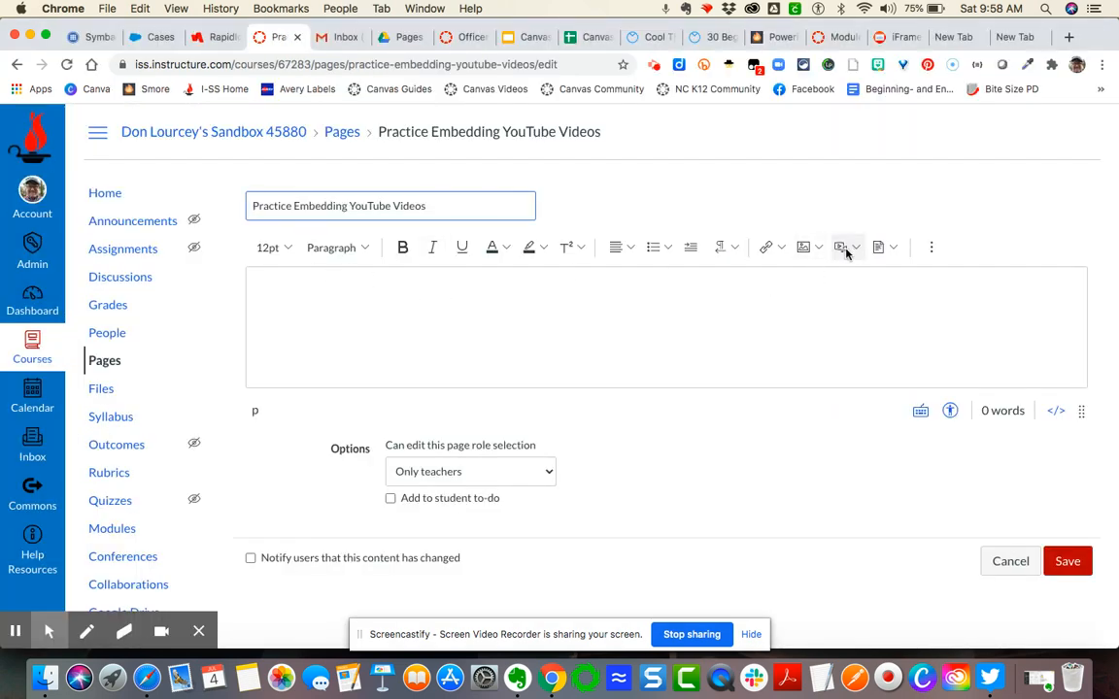
Step: Insert the YouTube iframe code via Upload/Record Media's Embed option into the page body
click(843, 247)
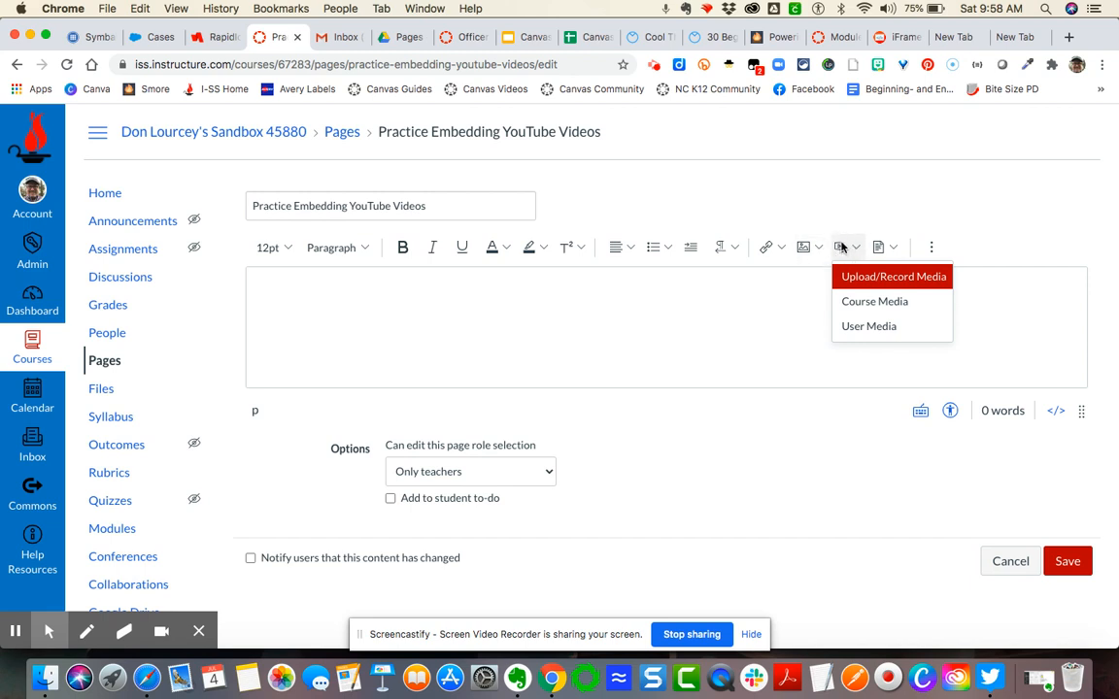
click(892, 276)
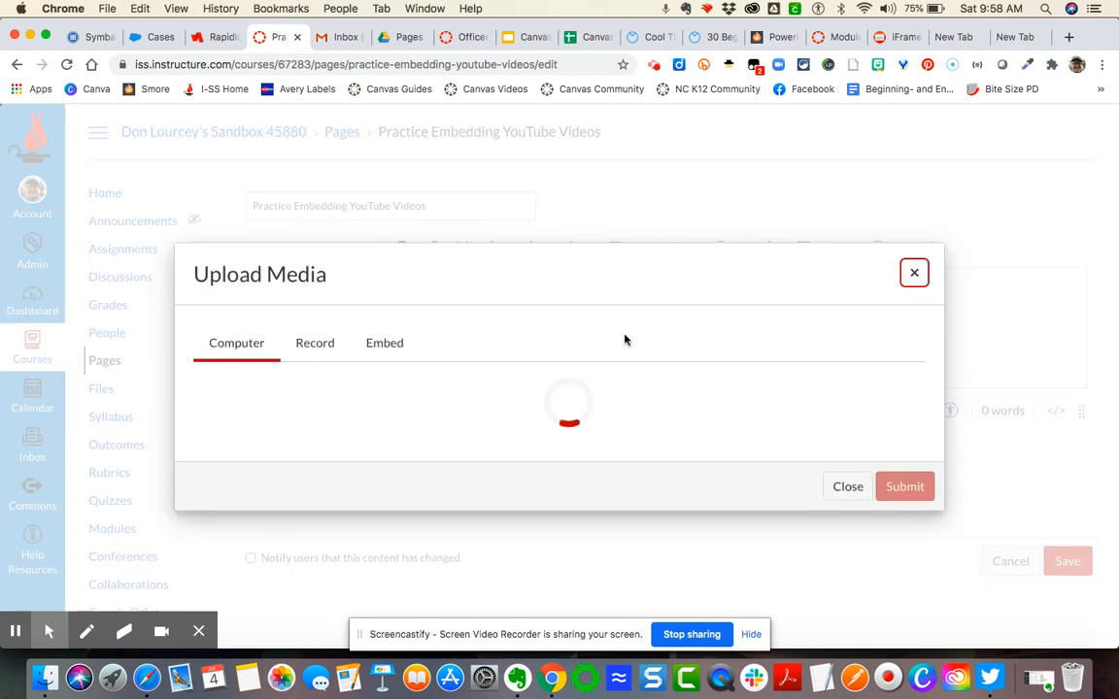
click(385, 342)
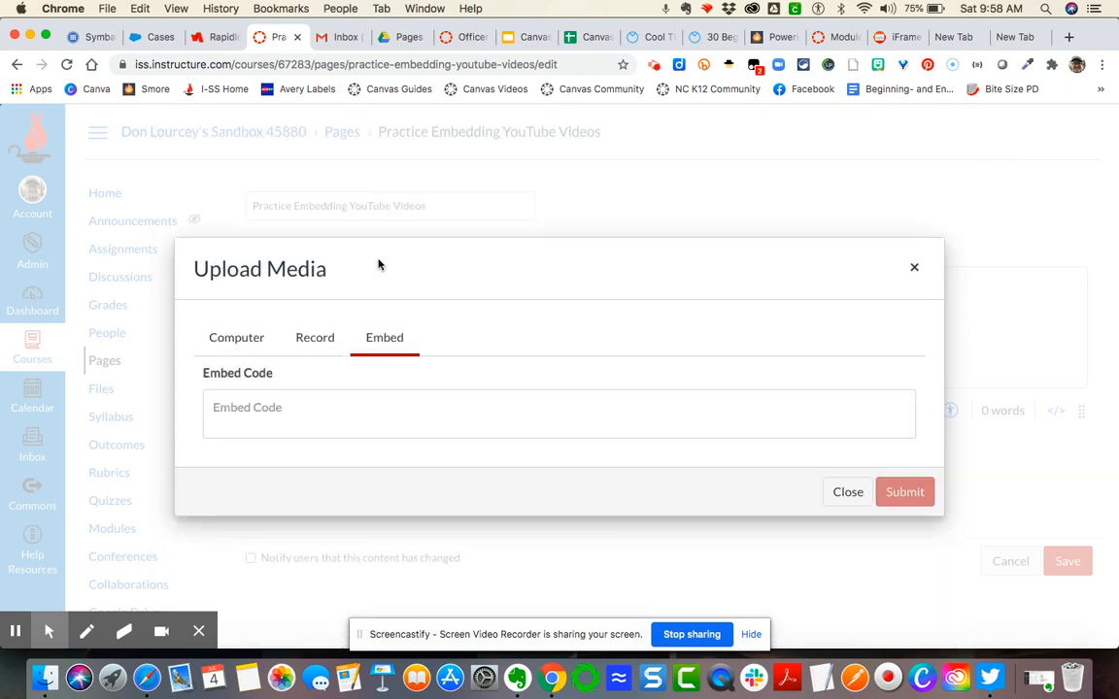
text(<iframe width="560" height="315" src="https://www.youtube.com/embed/YTW7gpqn6dI" frameborder="0" allow="accelerometer; autoplay; encrypted-media; gyroscope; picture-in-picture" allowfullscreen></iframe>)
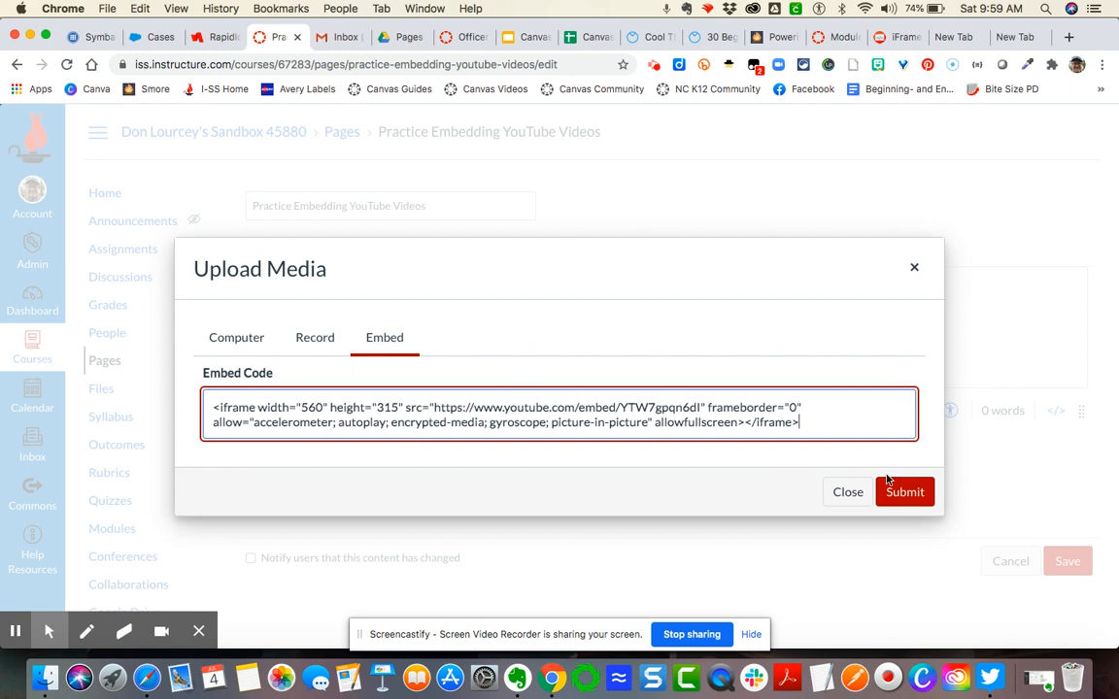
click(904, 491)
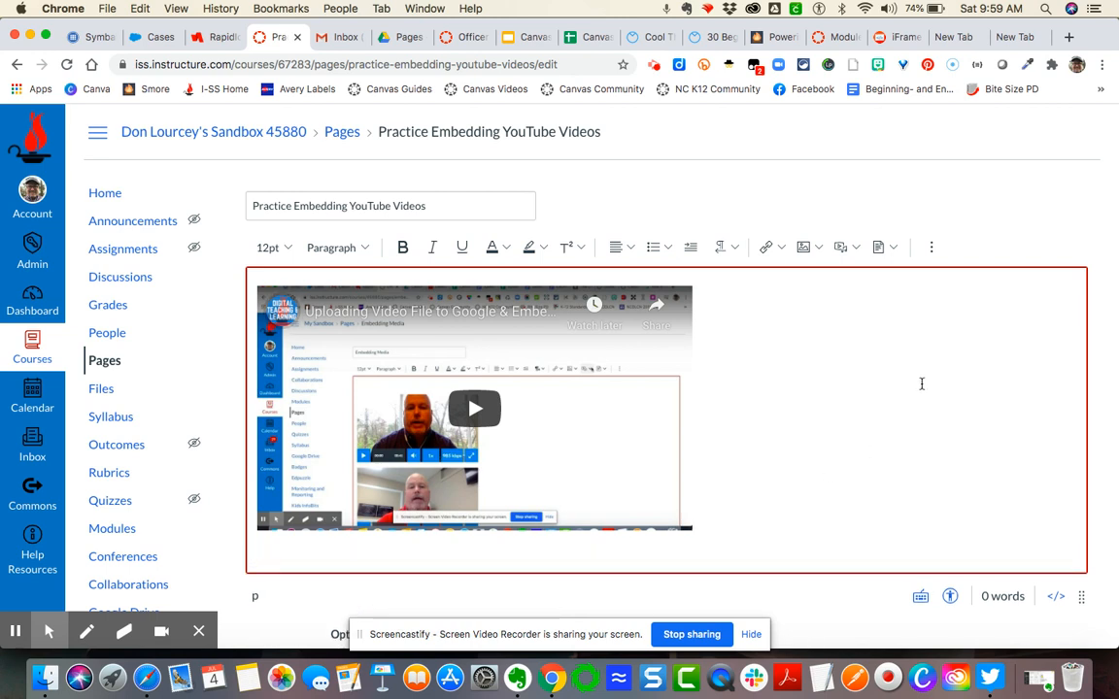
mouse_move(920, 328)
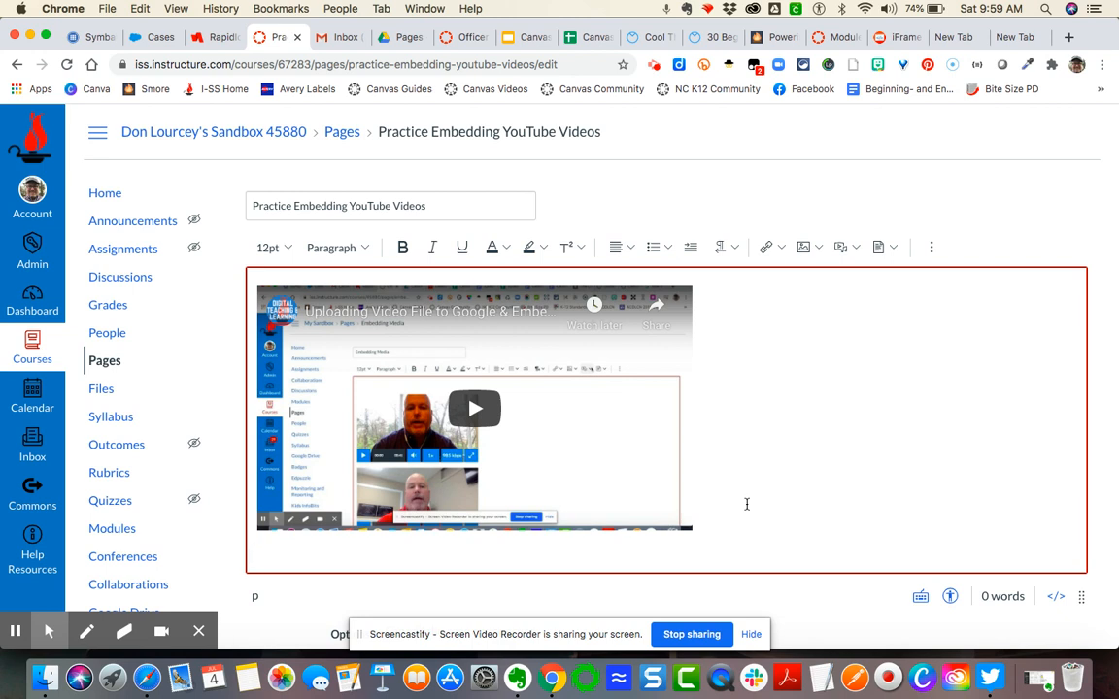
mouse_move(928, 246)
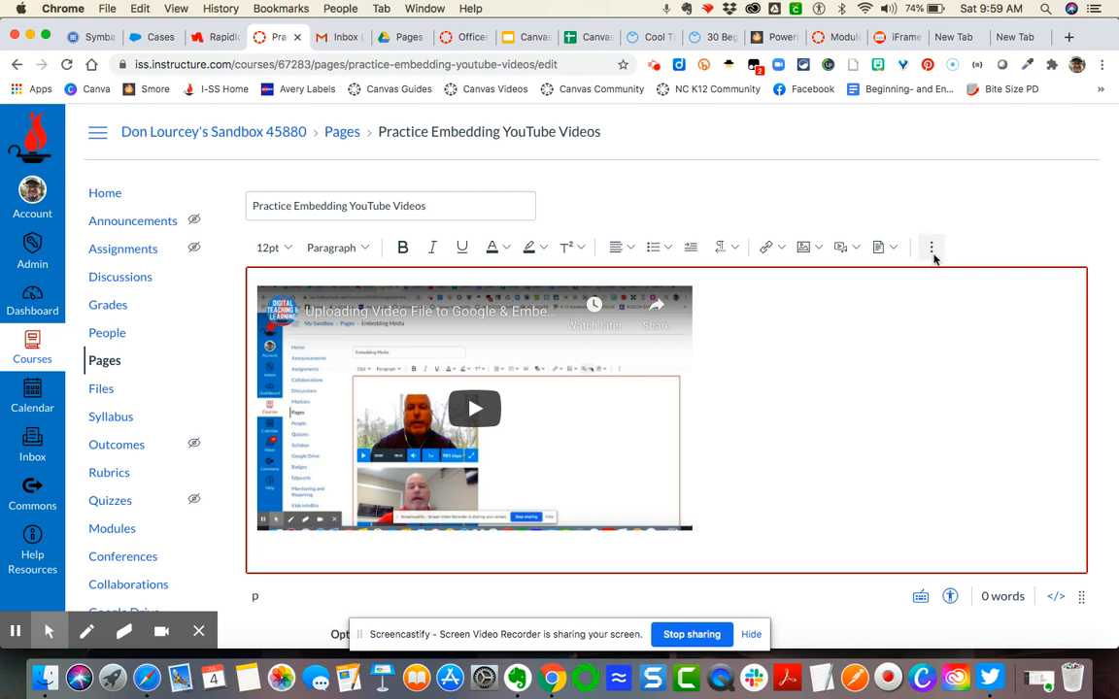
mouse_move(933, 251)
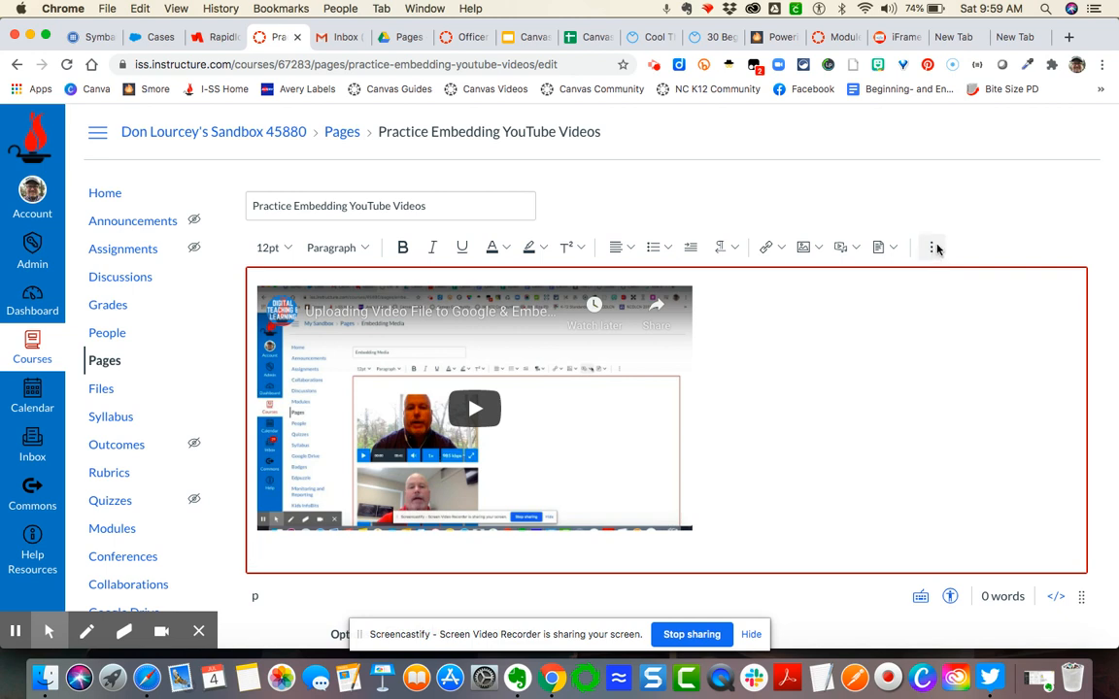
Step: Reveal the extra editor tools and bring up the Select App list
click(933, 246)
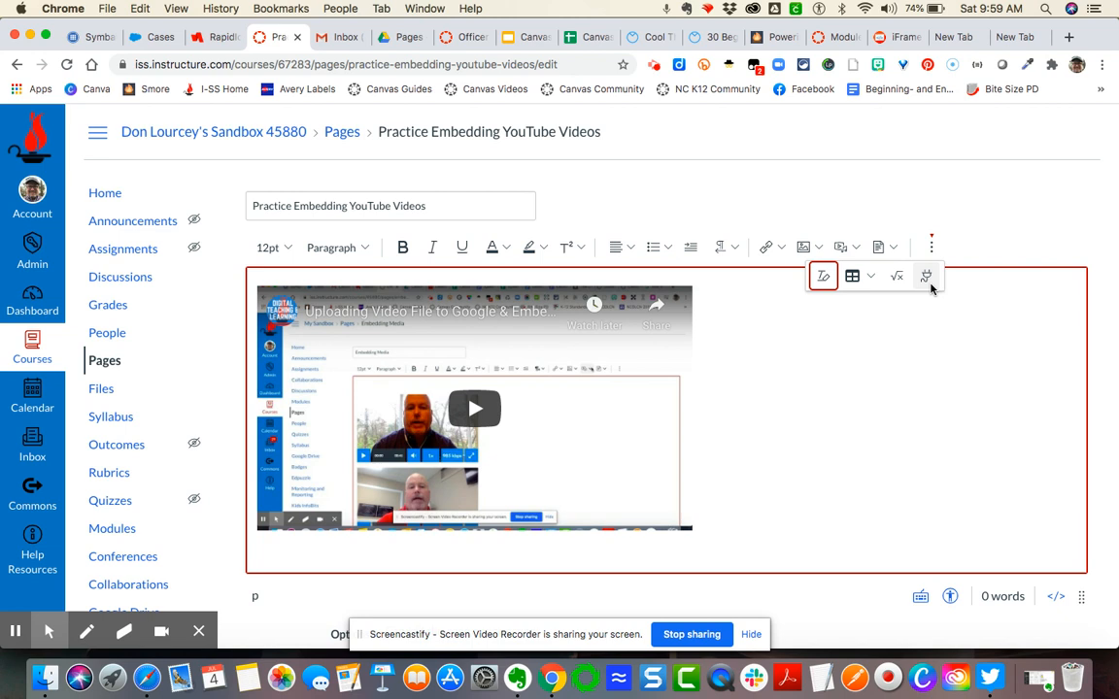
mouse_move(926, 276)
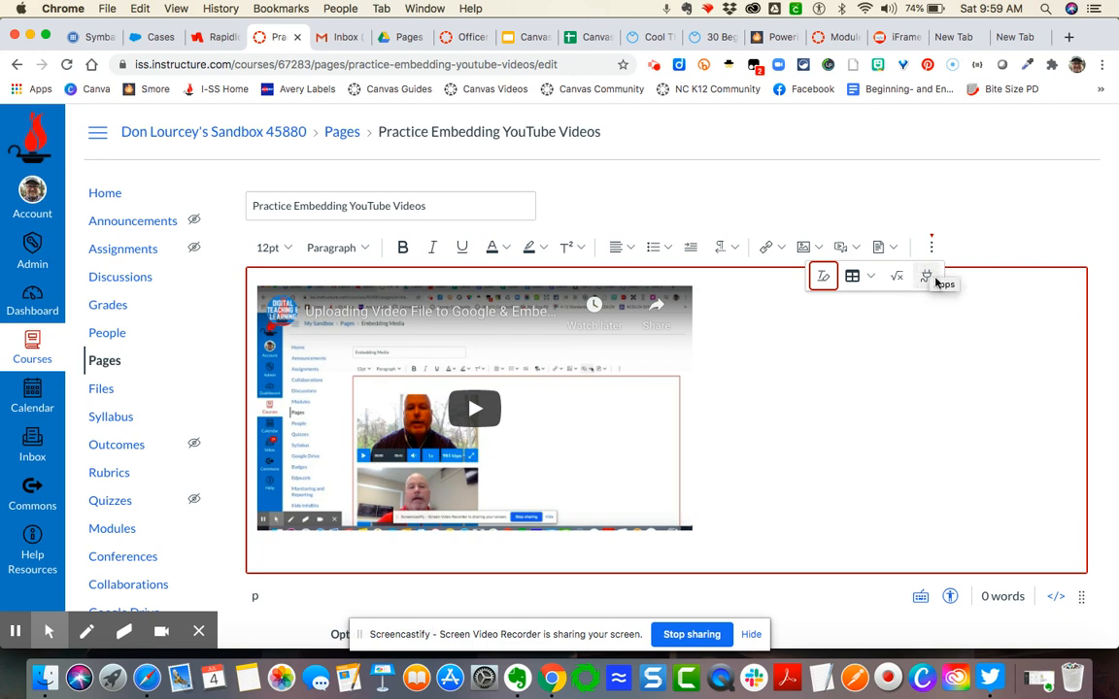
mouse_move(924, 276)
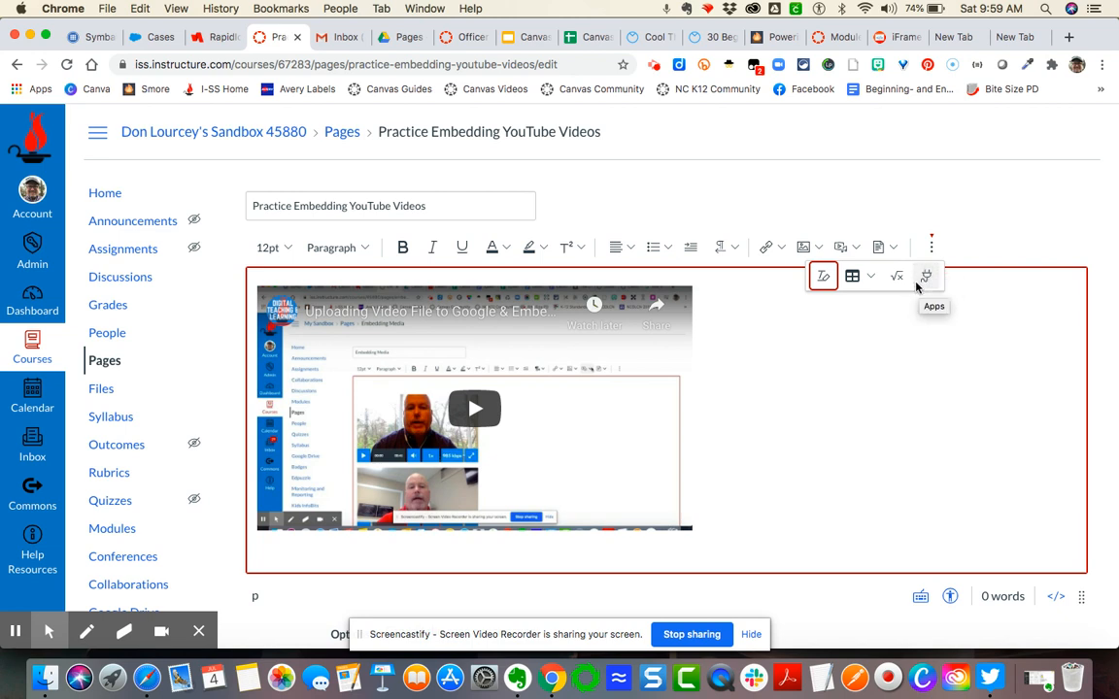
mouse_move(923, 272)
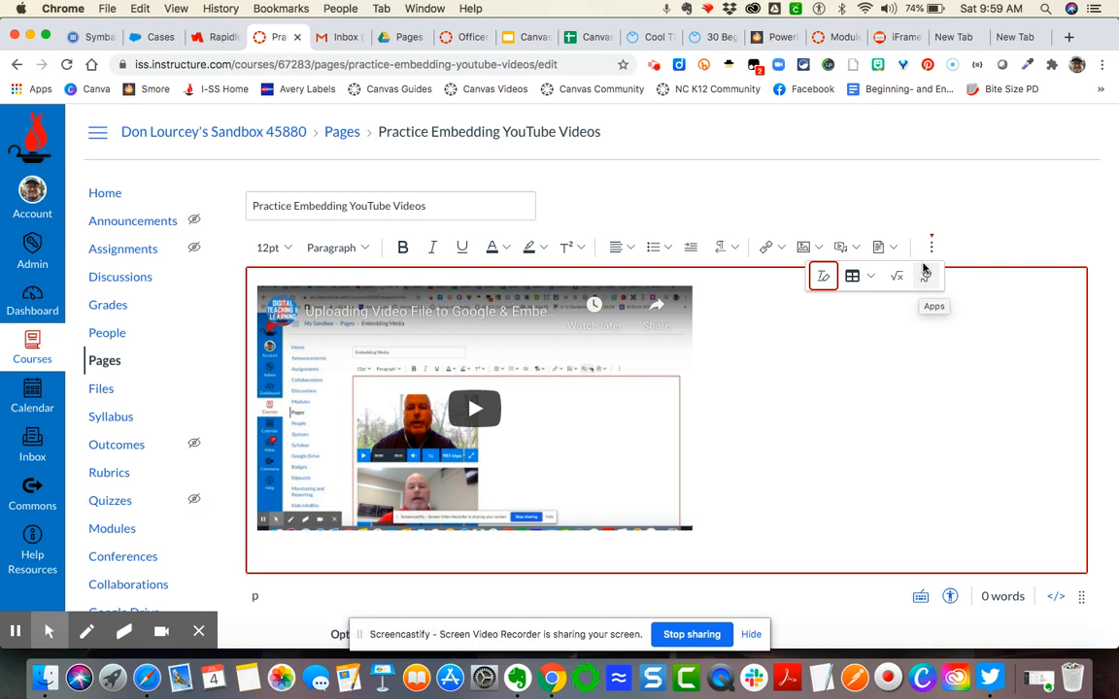
mouse_move(926, 275)
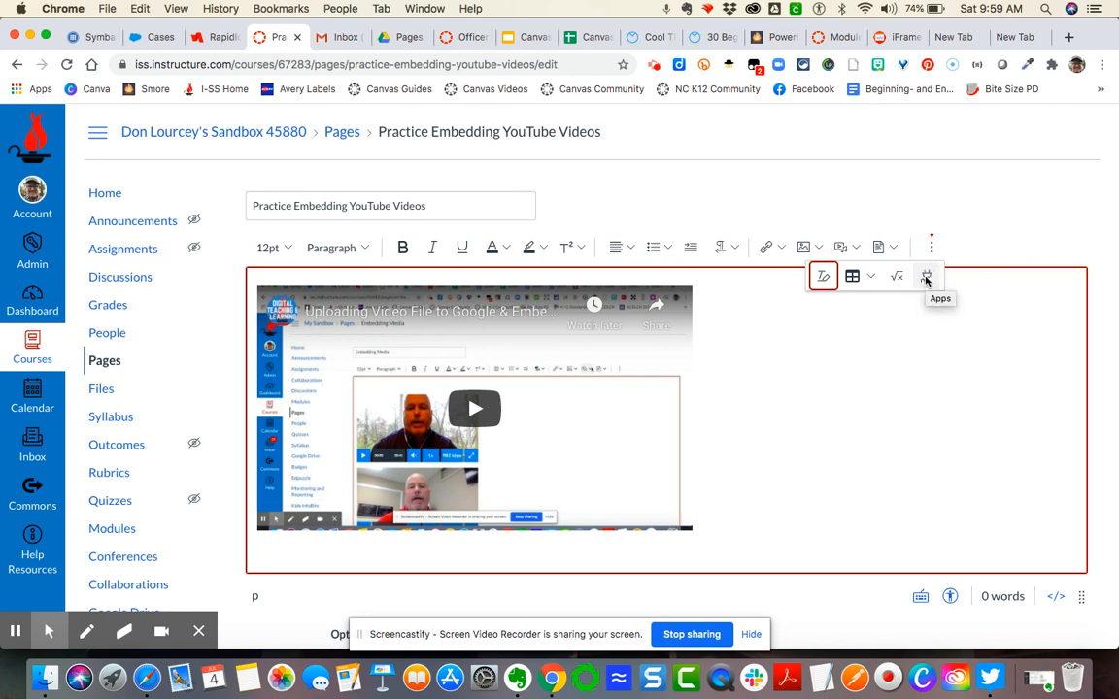
mouse_move(933, 245)
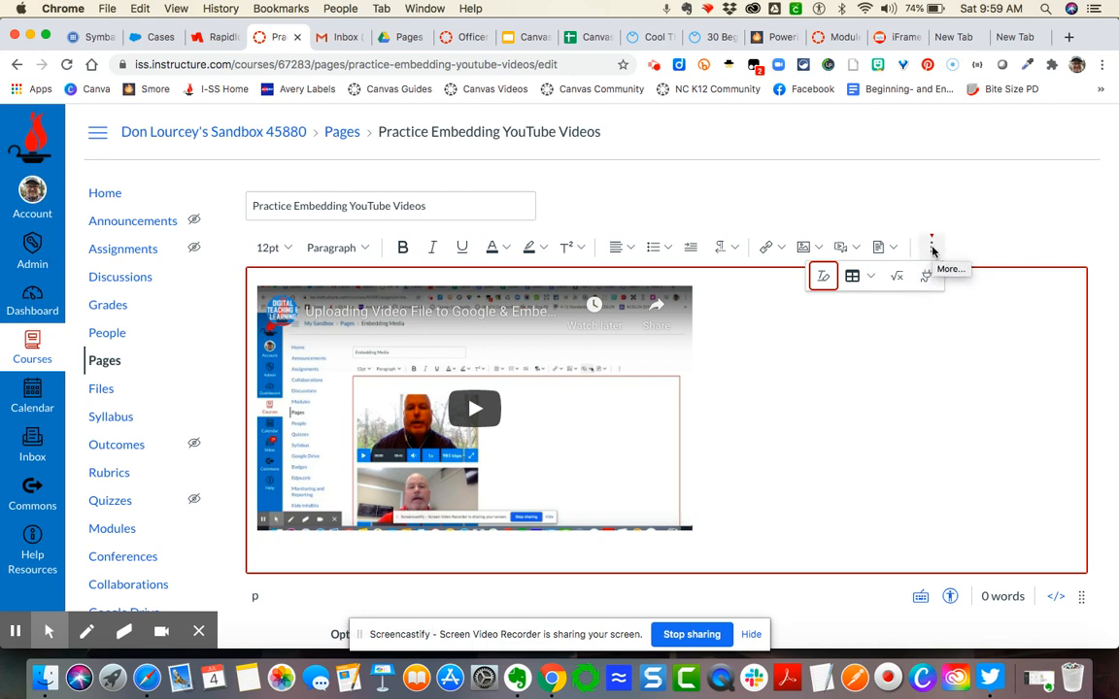
mouse_move(927, 276)
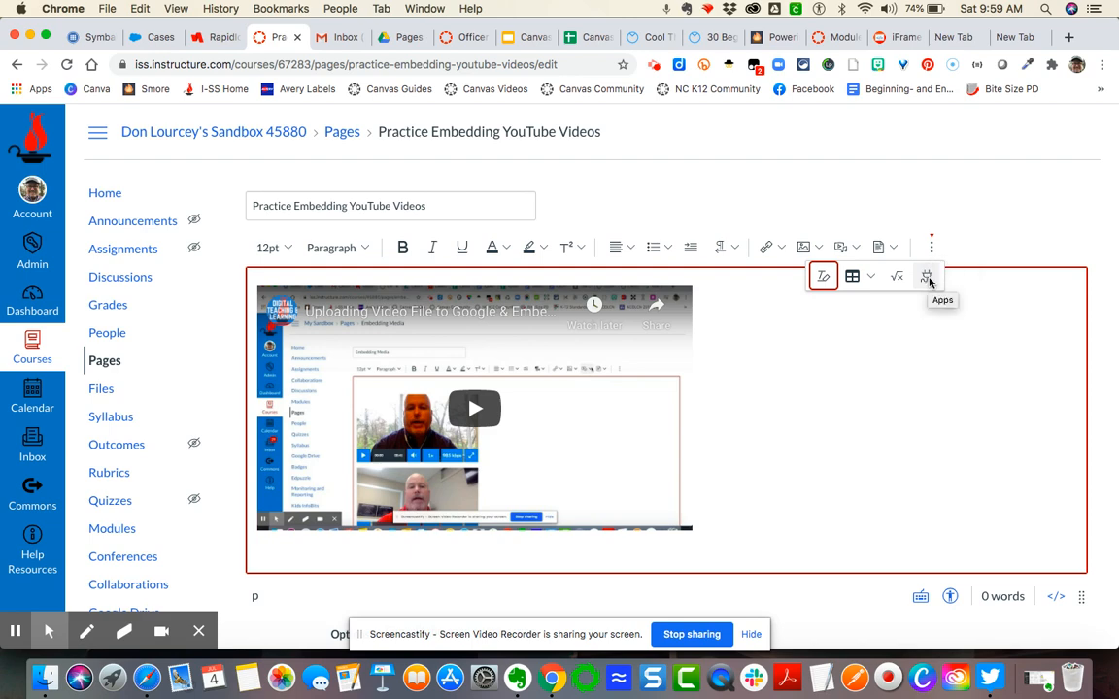
click(926, 276)
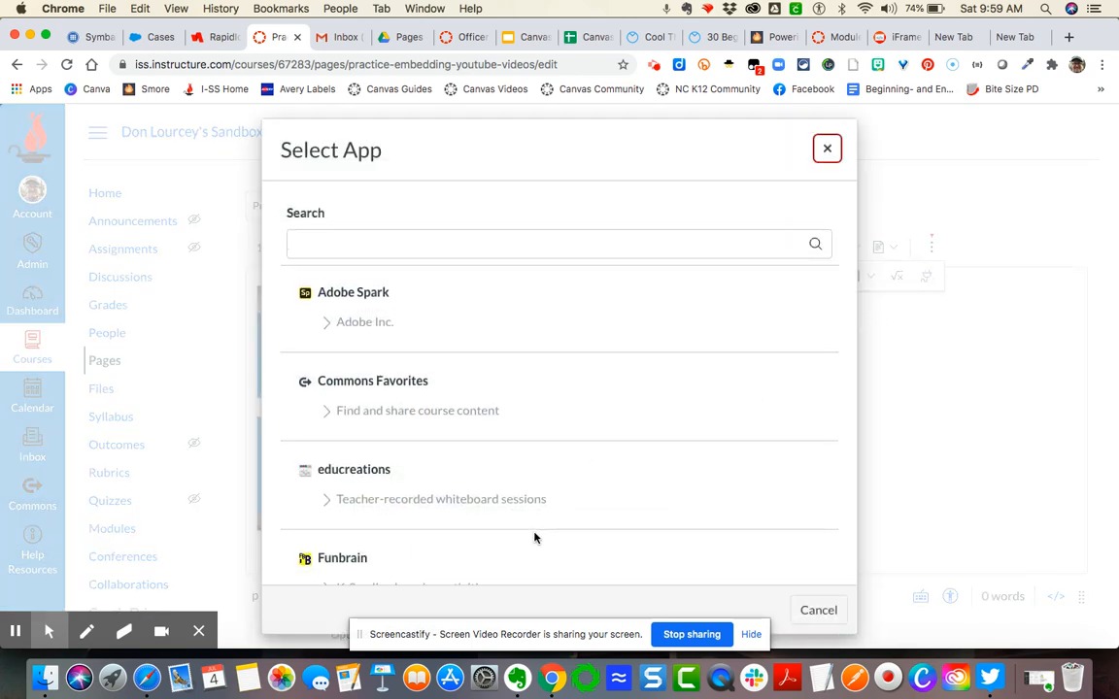
Step: Find and launch the Public Resources app from the Select App list
scroll(down, 3)
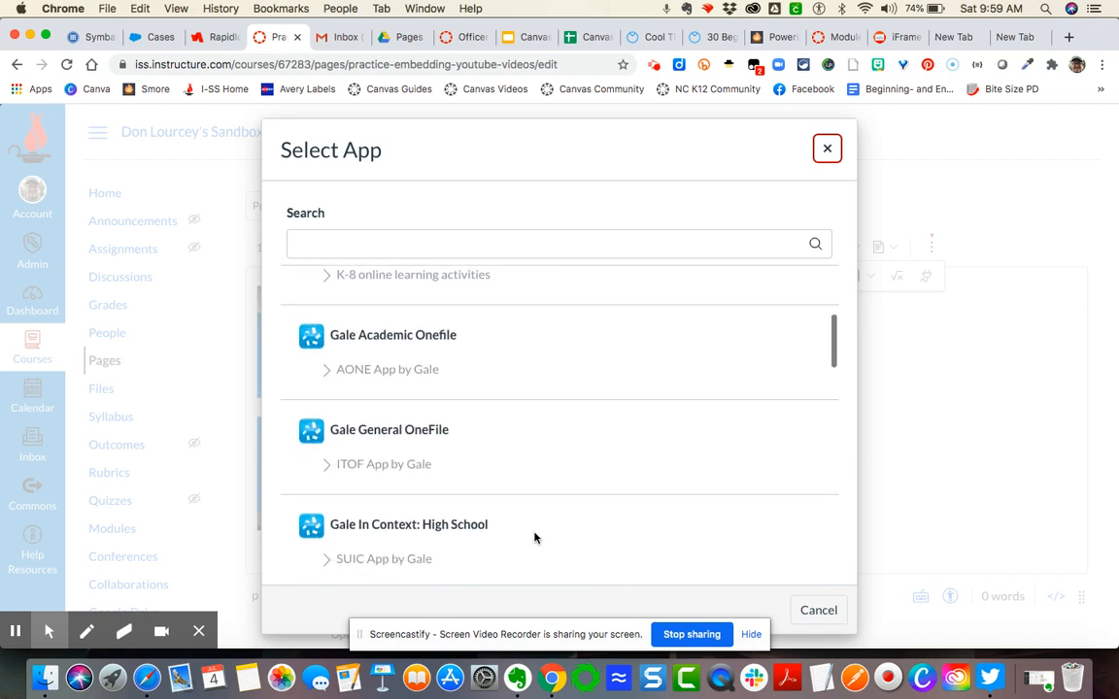
scroll(down, 3)
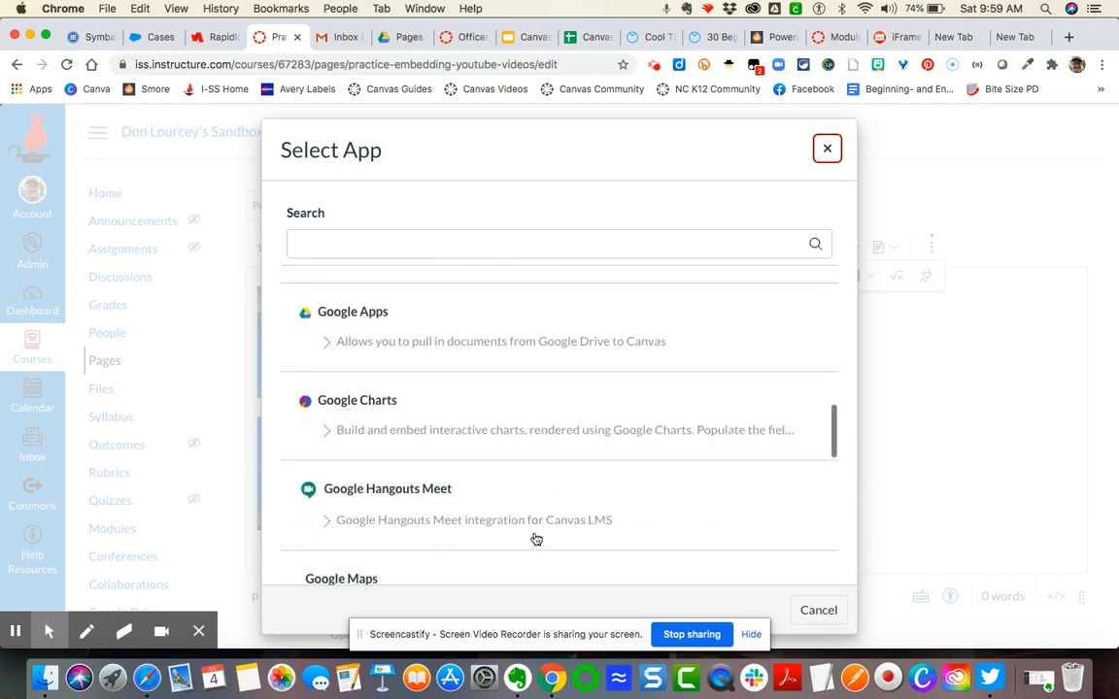
scroll(down, 3)
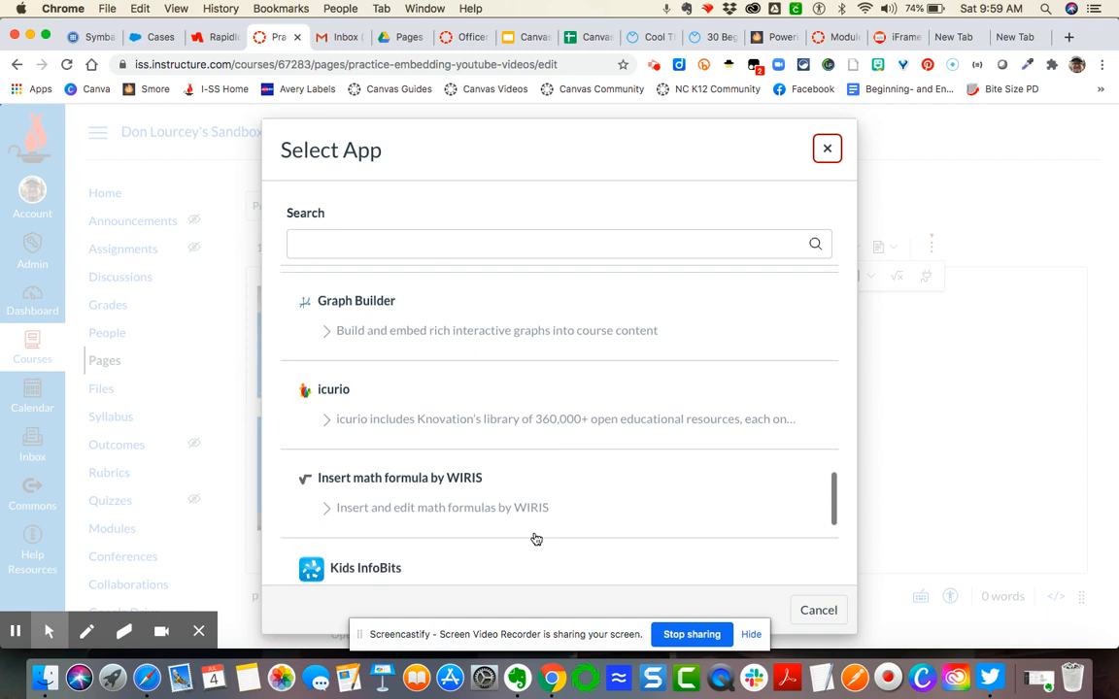
scroll(down, 3)
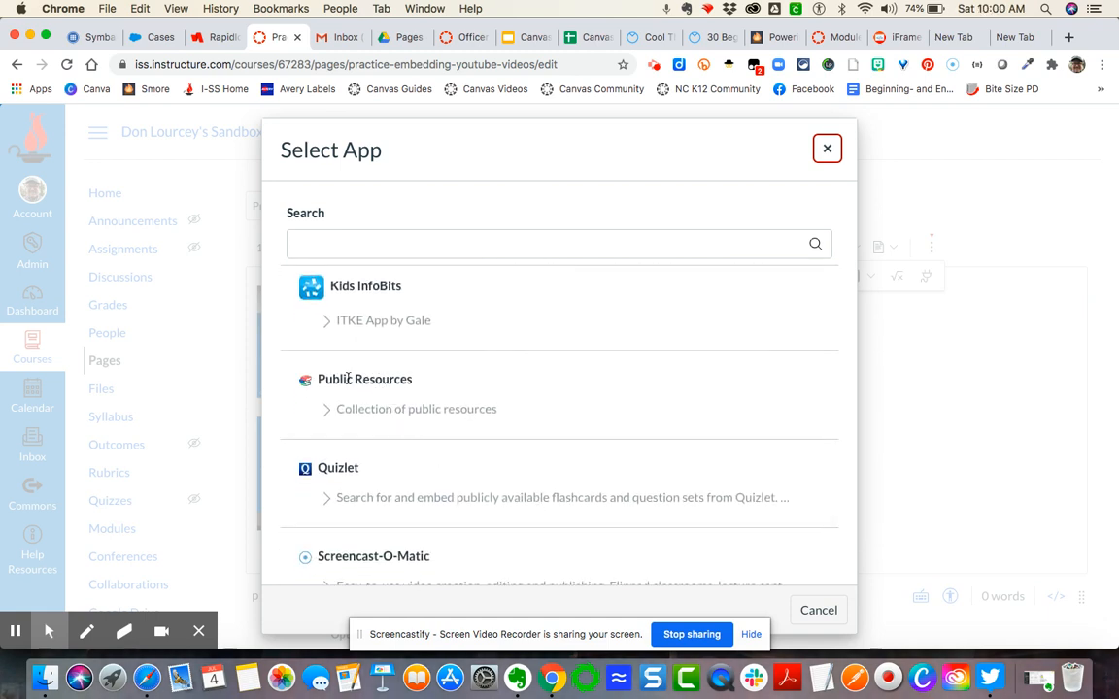
click(365, 379)
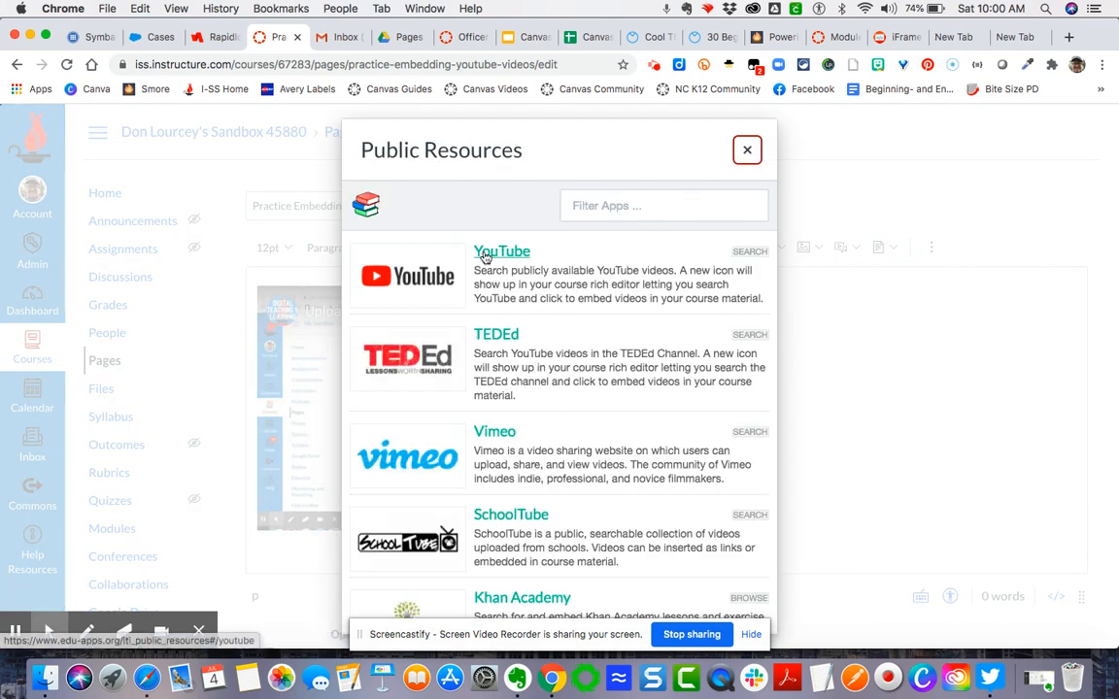
Step: Search YouTube in Public Resources for 'Canvas' and review the results
click(501, 250)
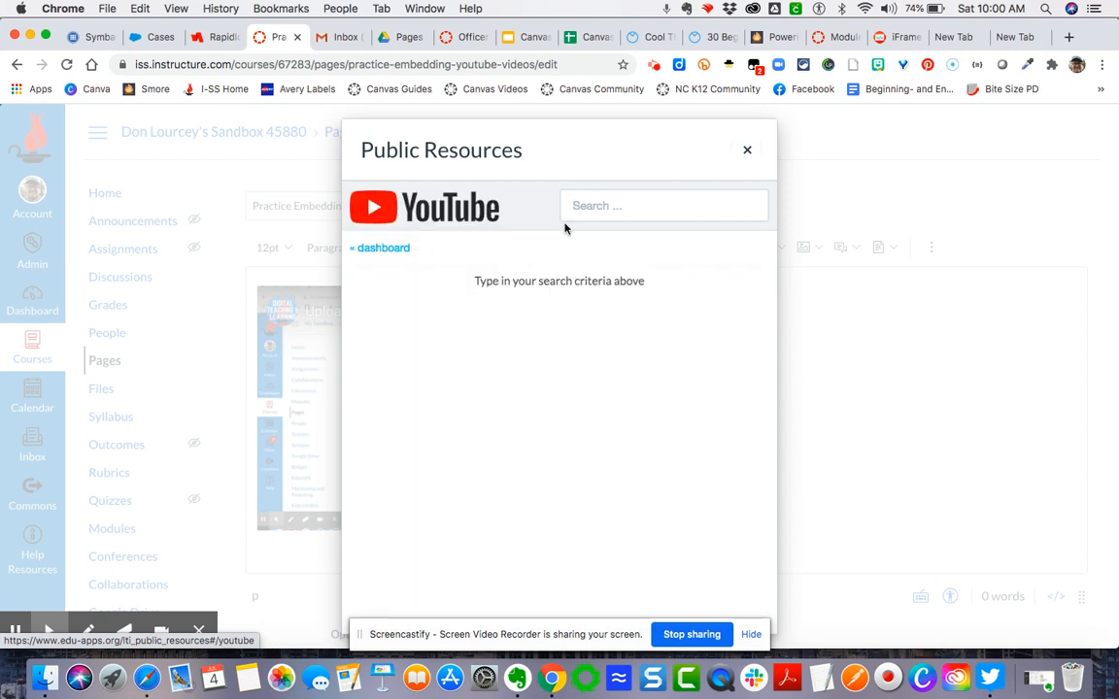
text(T)
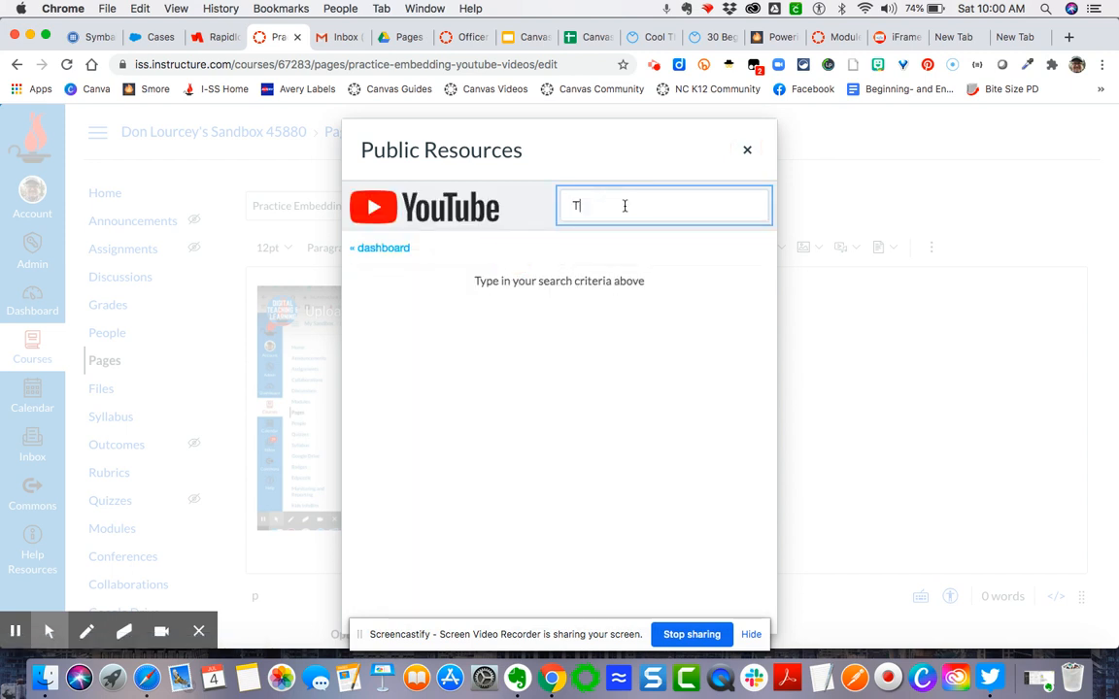
text(echnolo)
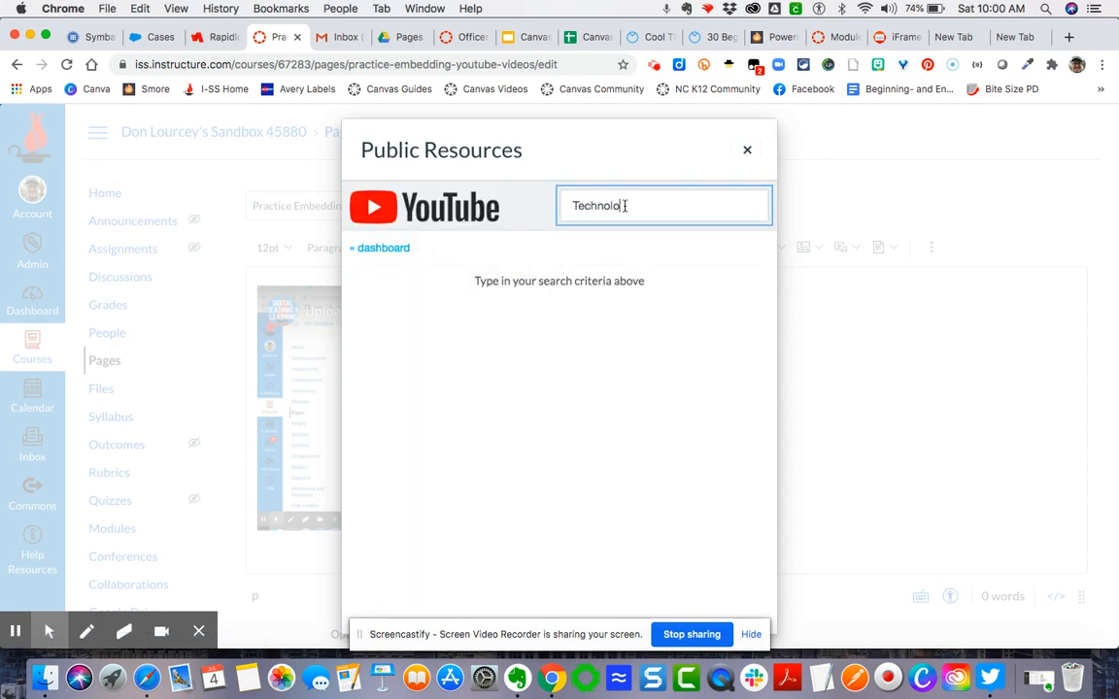
key(backspace)
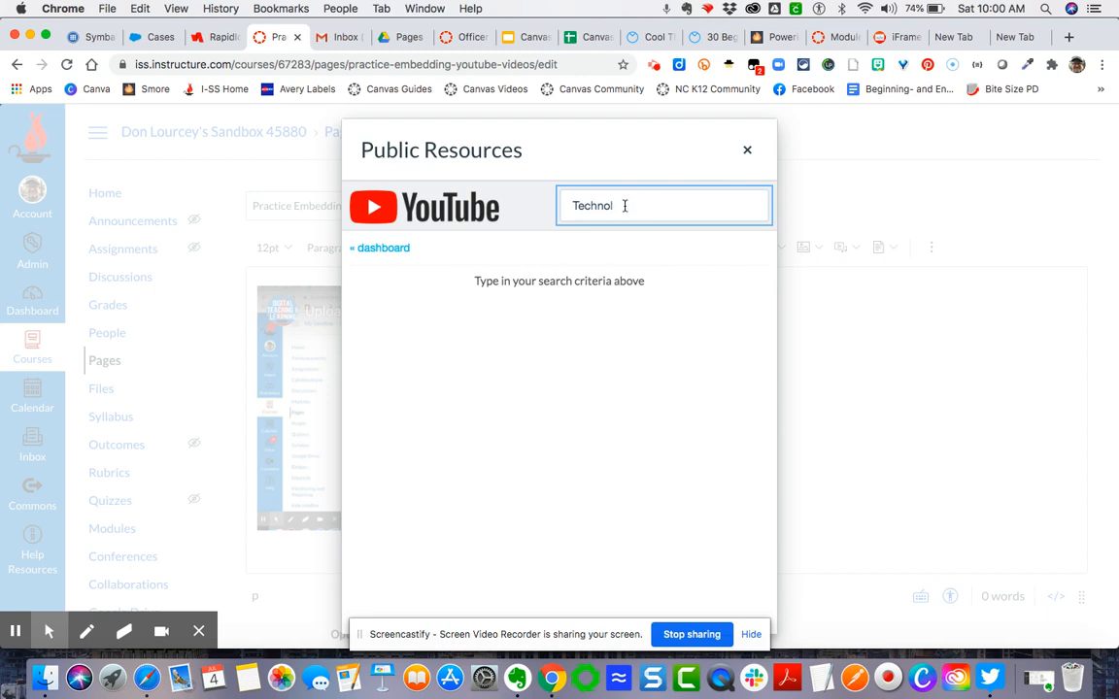
text(Canvas)
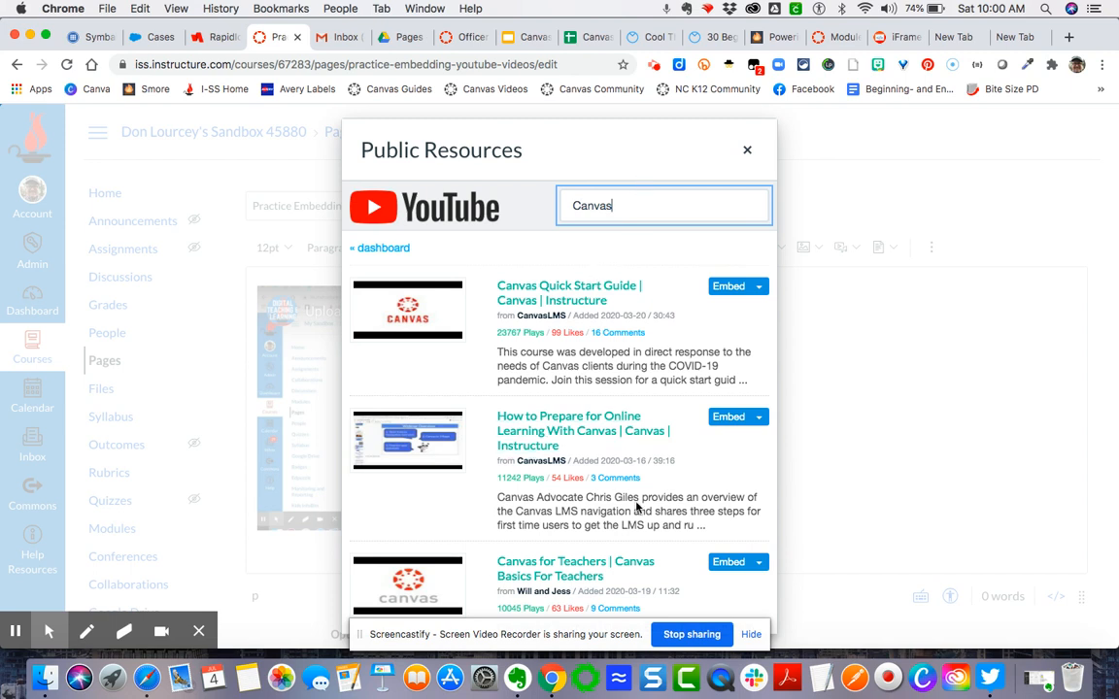
scroll(down, 3)
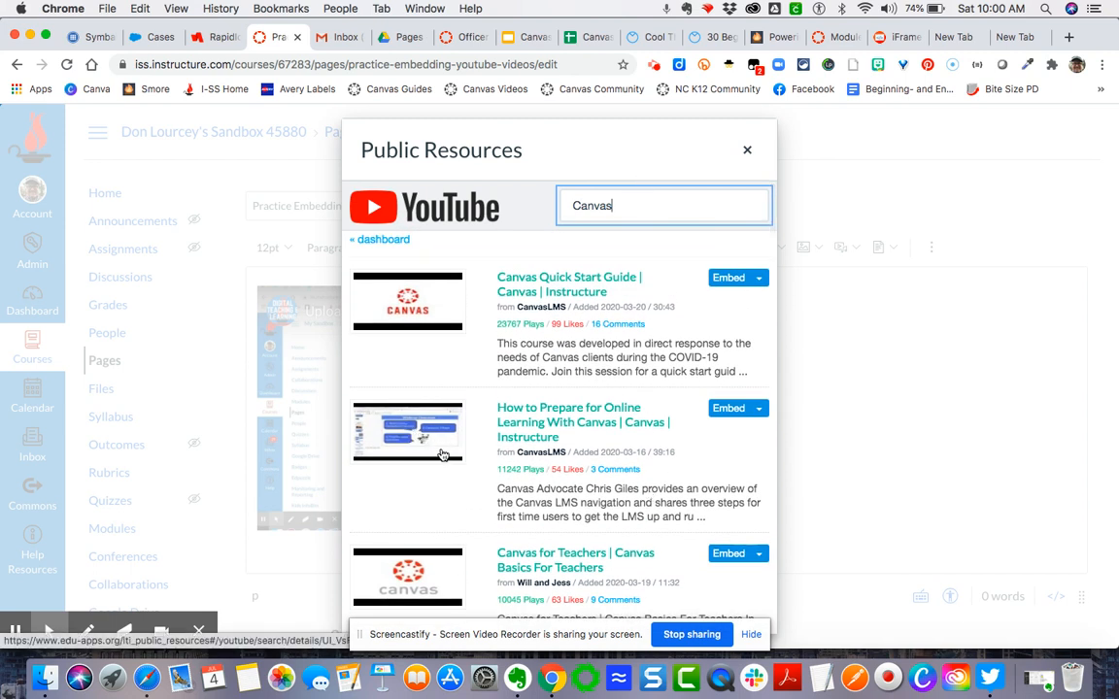
mouse_move(424, 426)
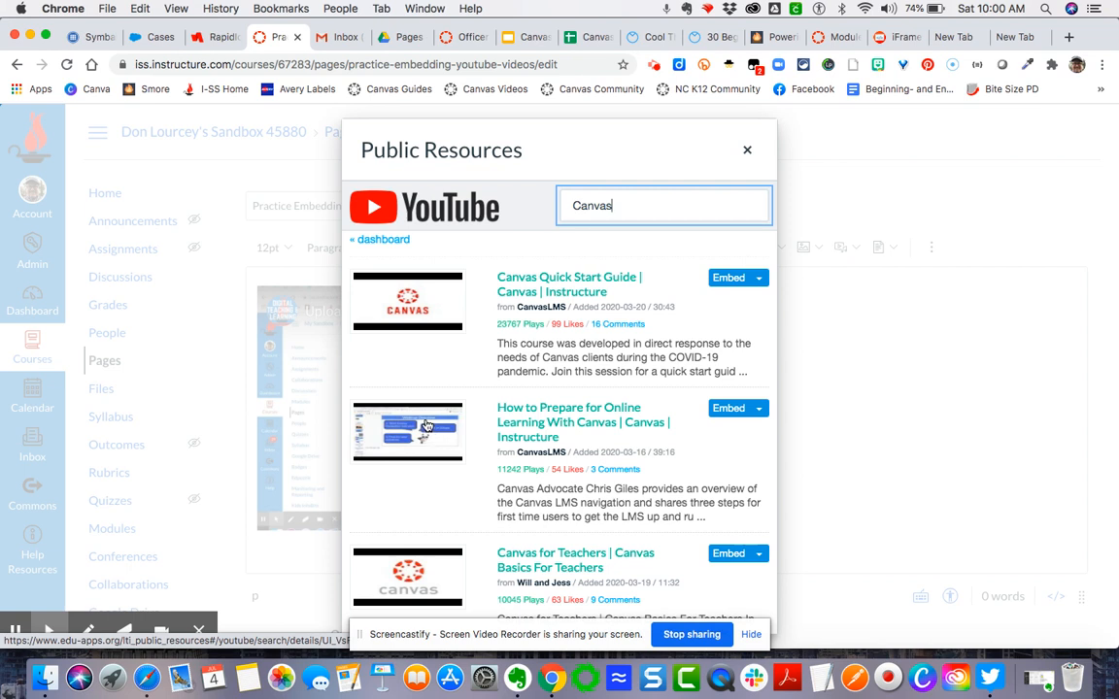
mouse_move(474, 454)
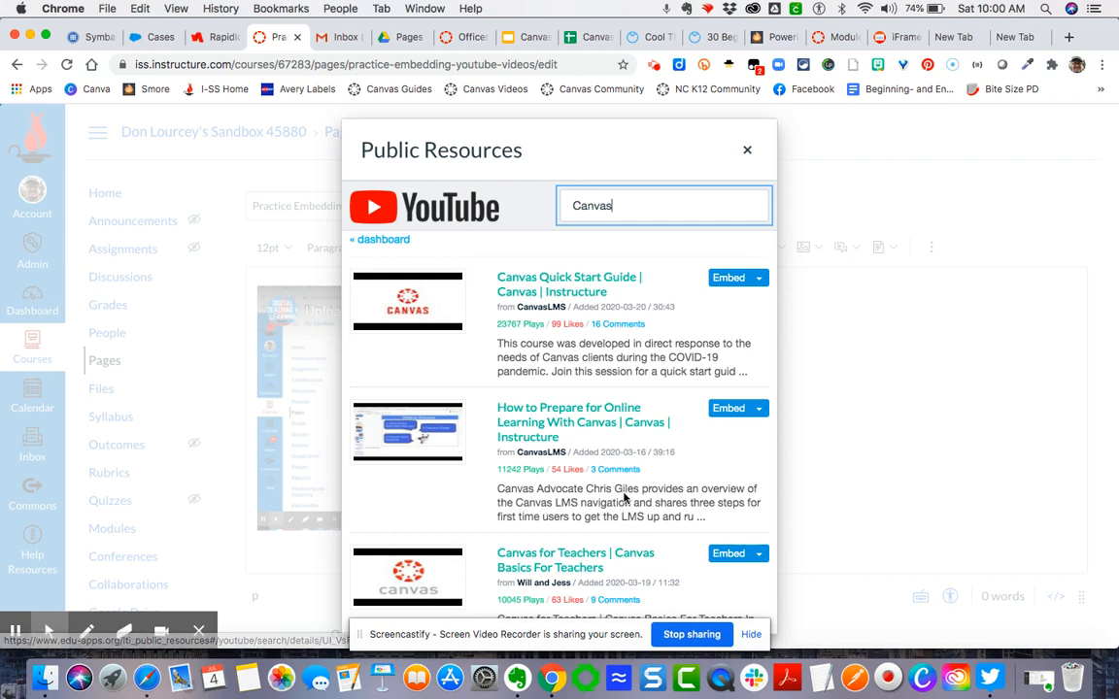
mouse_move(587, 276)
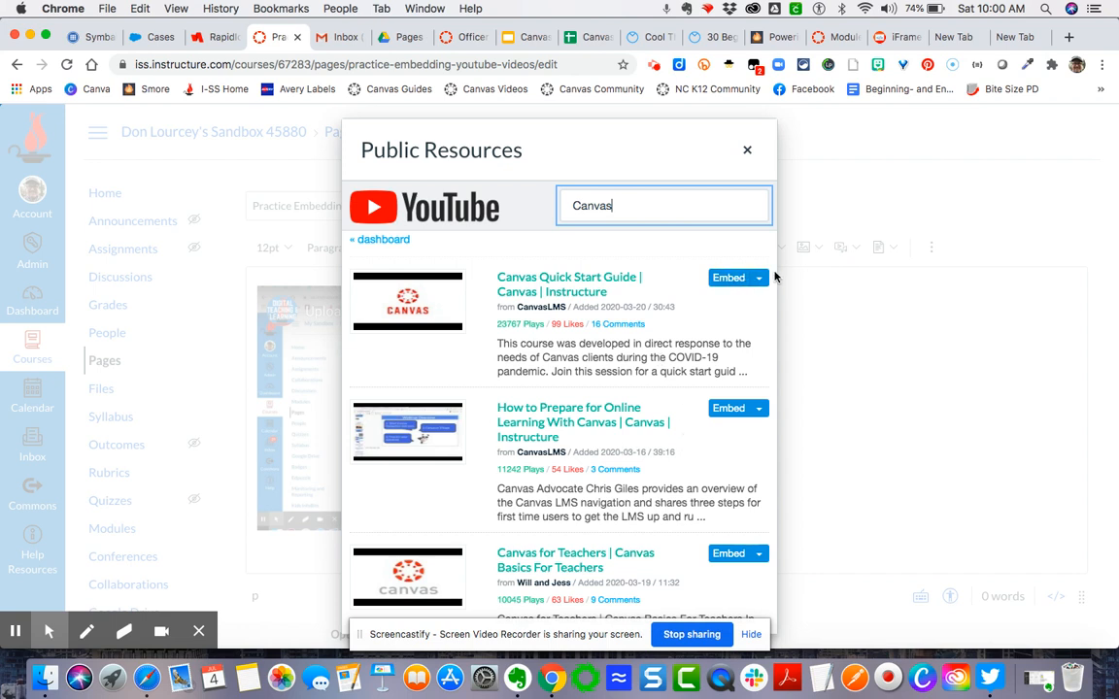
Step: Embed the Canvas Quick Start Guide result at small size below the first video
click(758, 278)
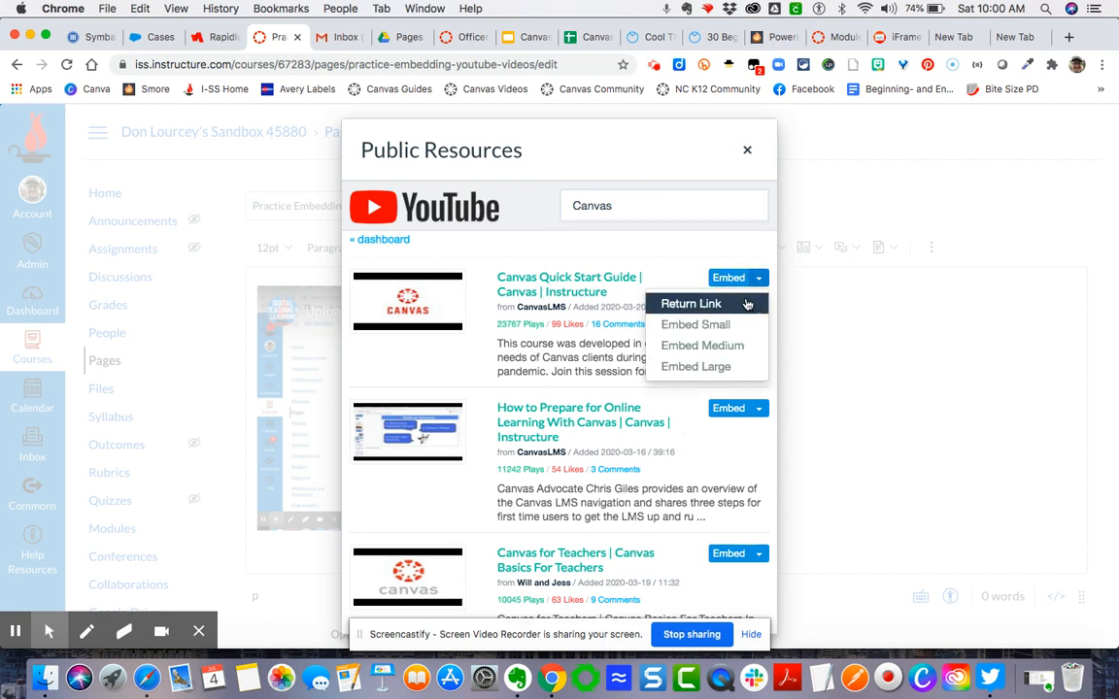
mouse_move(696, 325)
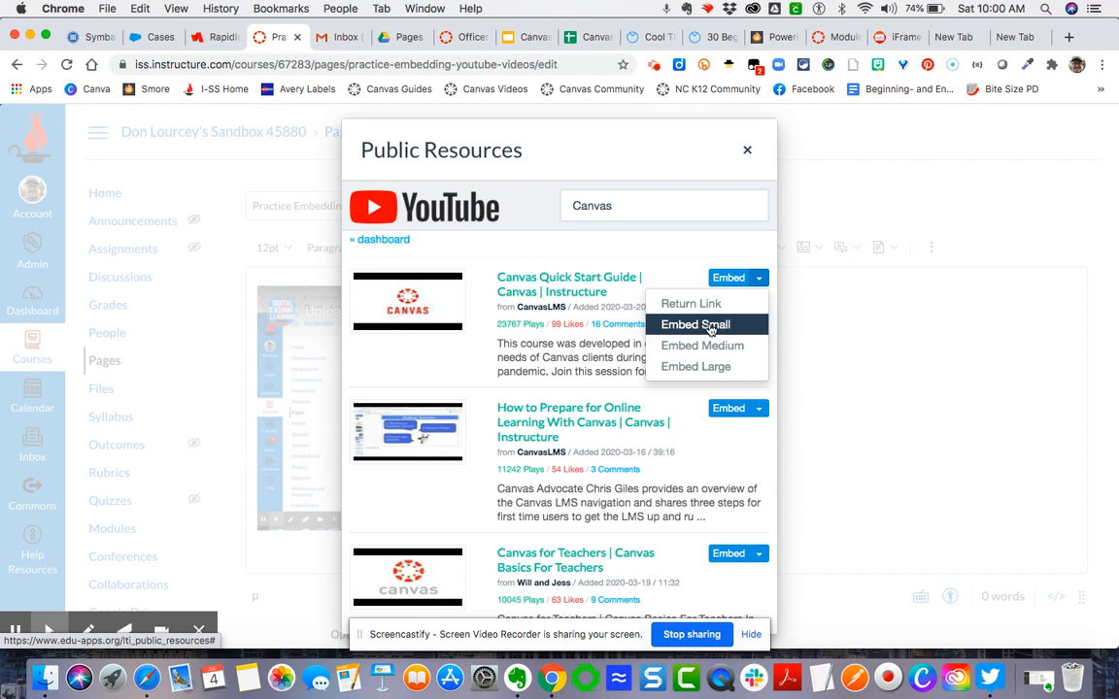
mouse_move(703, 345)
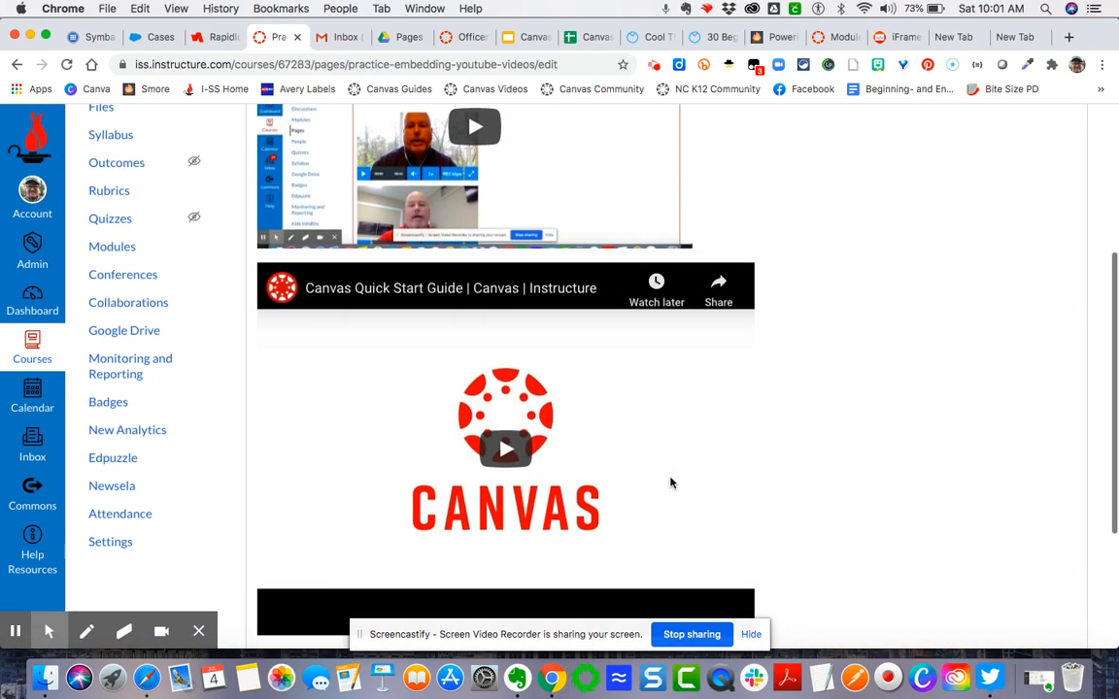
scroll(down, 3)
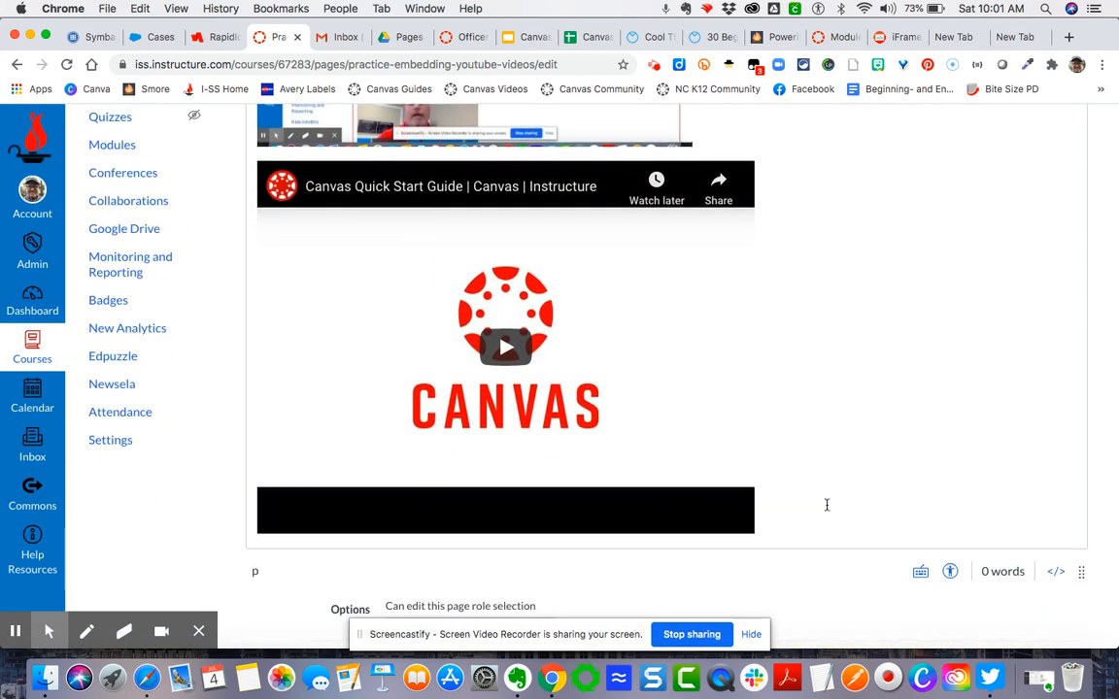
scroll(down, 3)
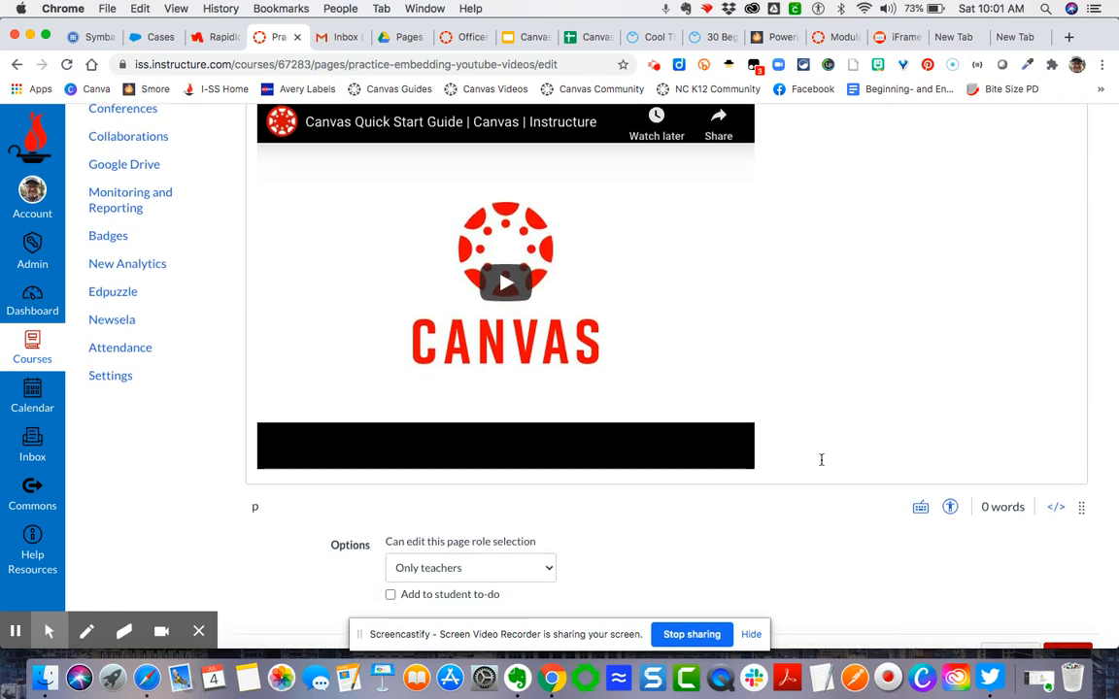
mouse_move(816, 458)
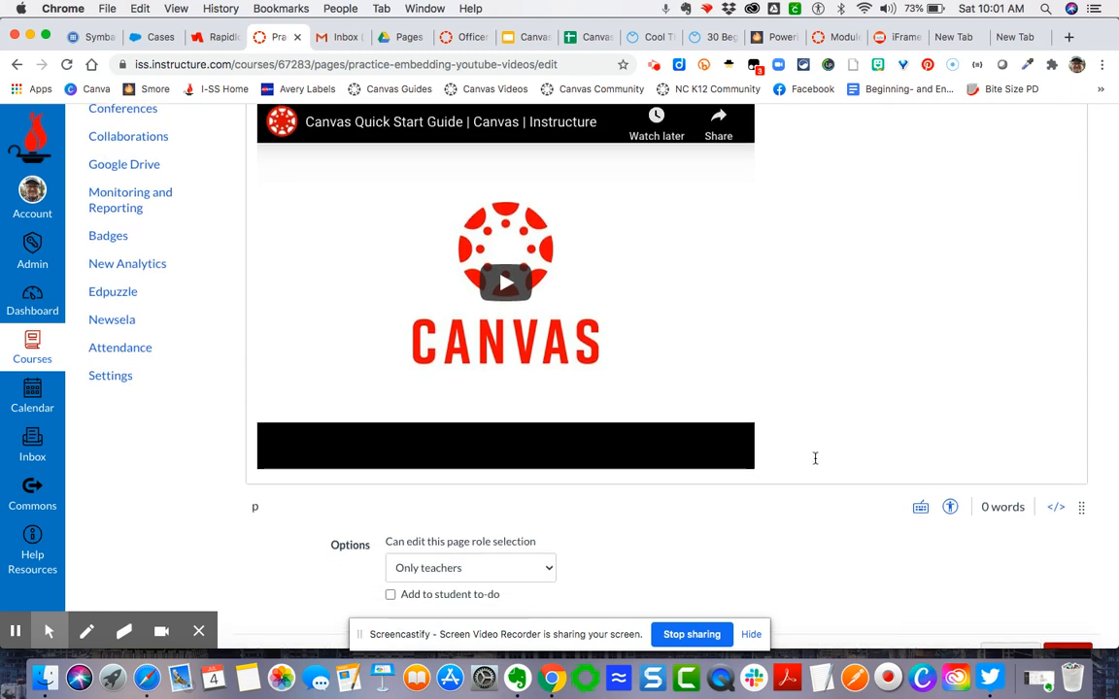